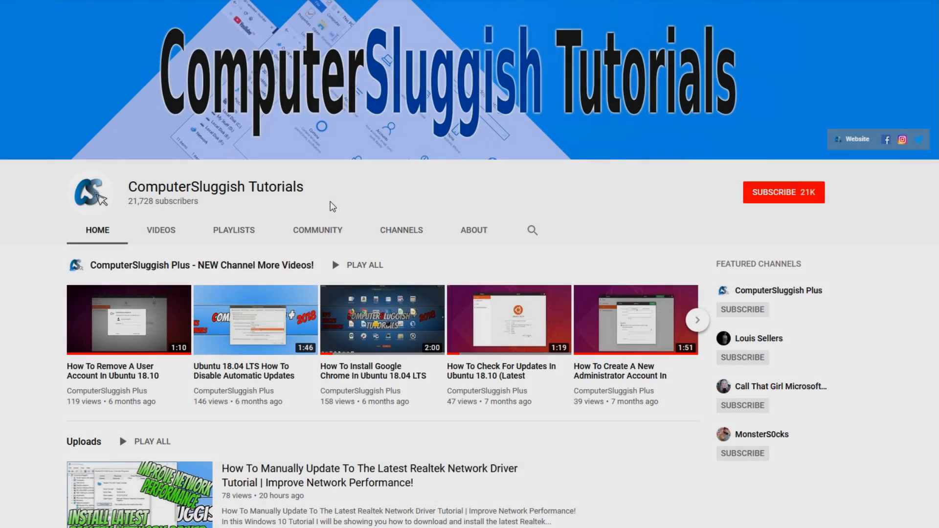
mouse_move(394, 190)
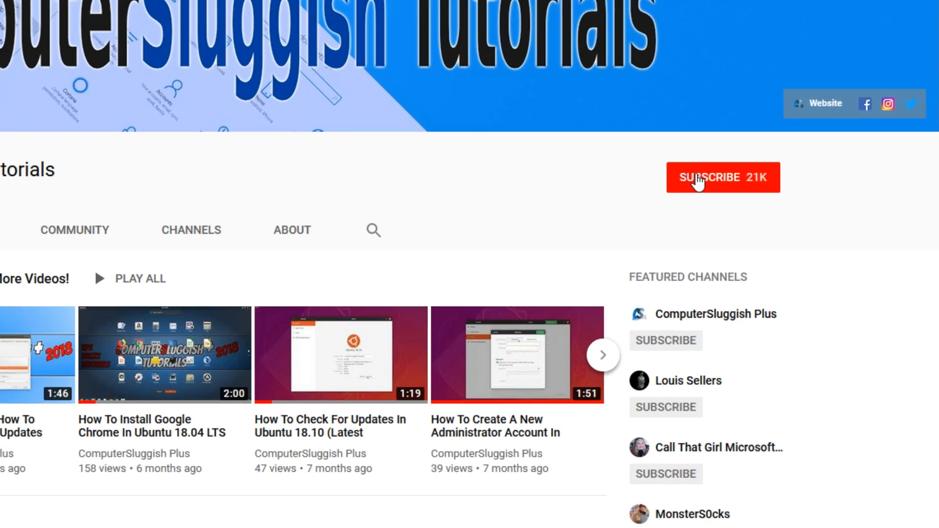
Browse the YouTube channel, then scroll down through the ComputerSluggish forum page
click(723, 177)
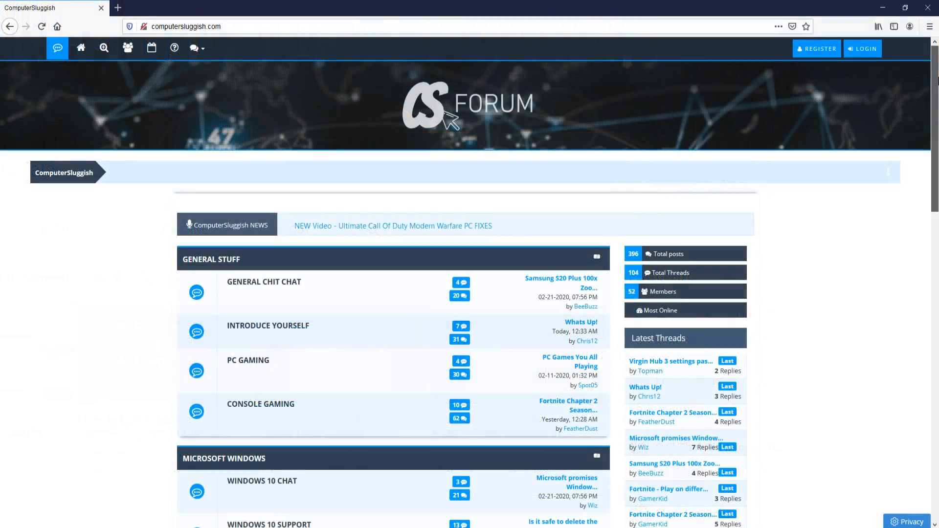
scroll(down, 3)
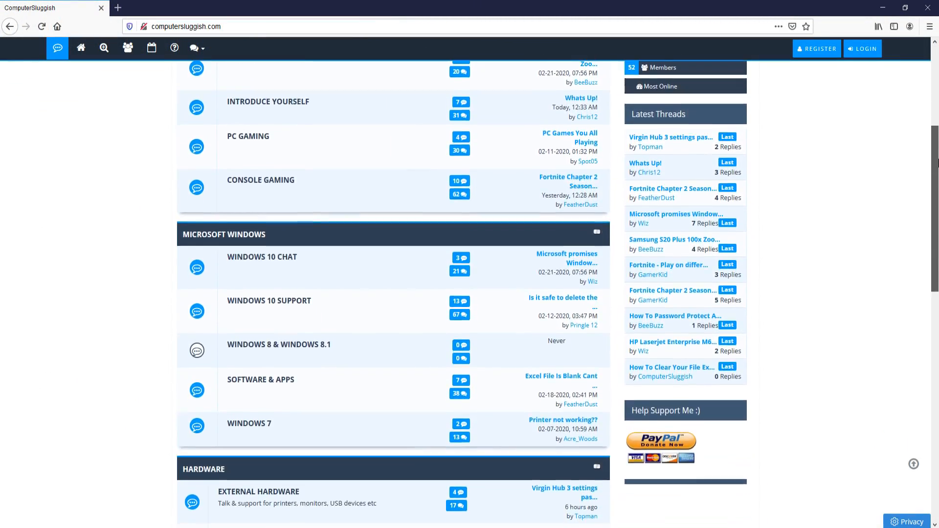
scroll(down, 3)
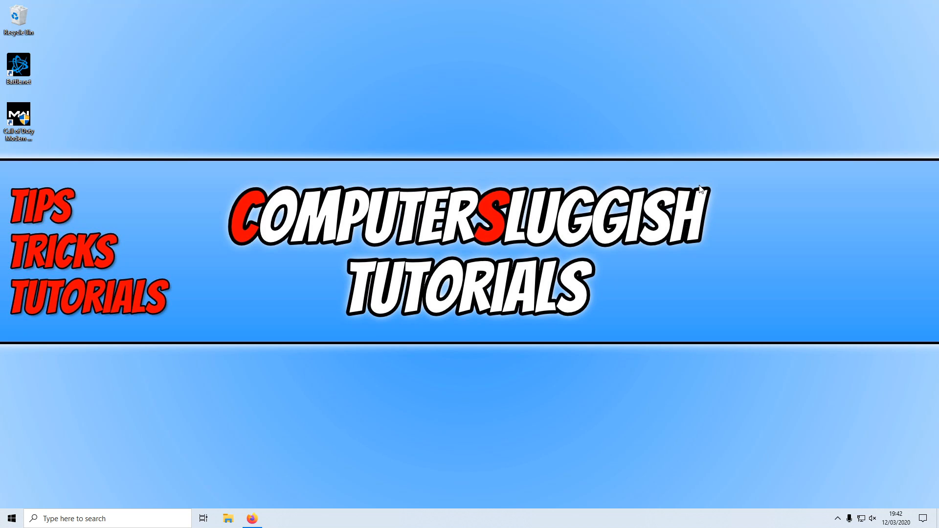
mouse_move(279, 342)
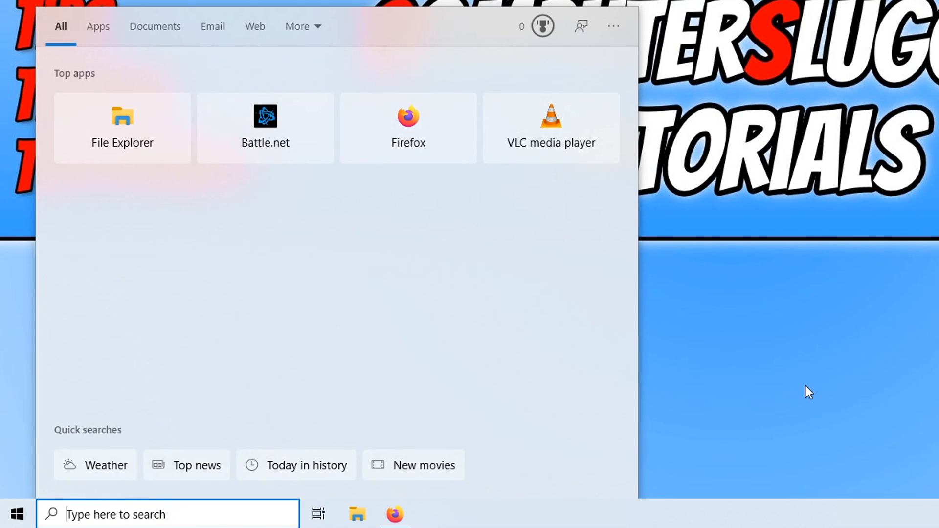
Search Windows for 'update' to surface Check for updates
text(update)
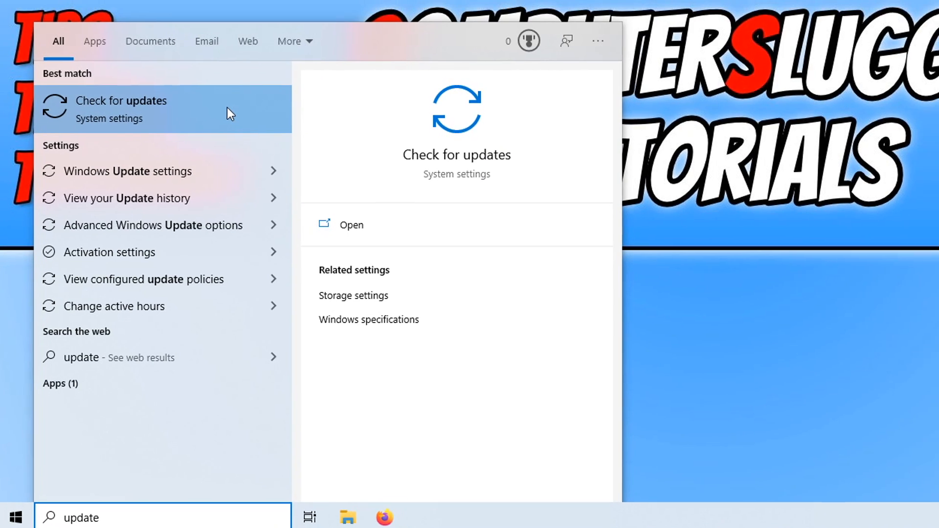
Open Windows Update, review the pending 2020-03 cumulative update, and close Settings
click(121, 109)
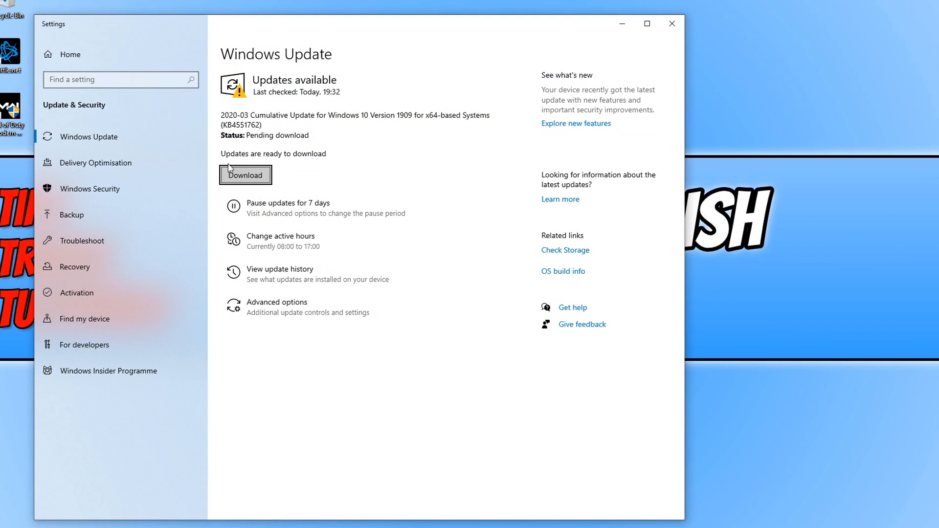
mouse_move(354, 162)
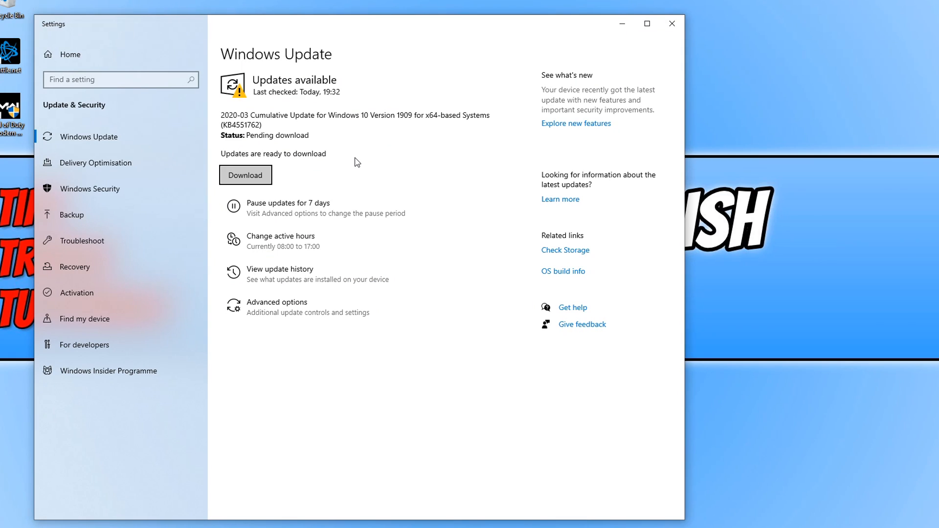
mouse_move(327, 155)
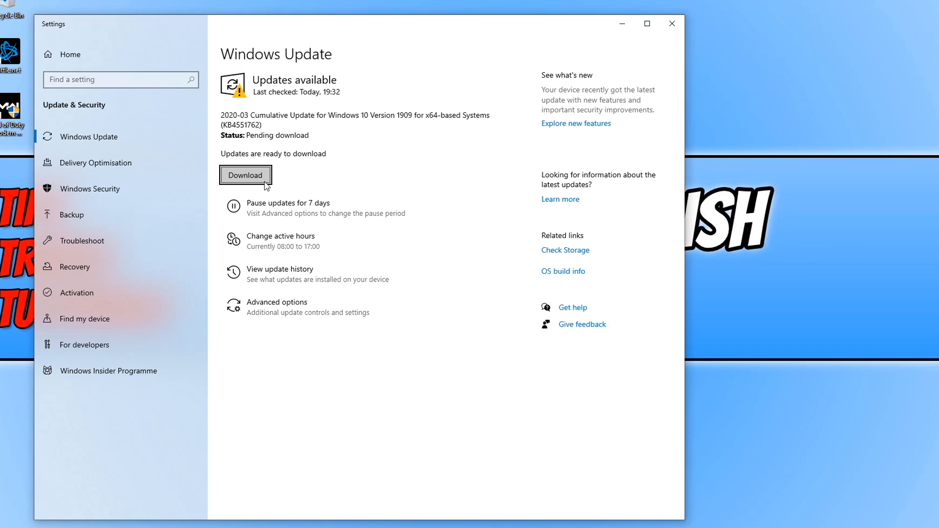
mouse_move(353, 195)
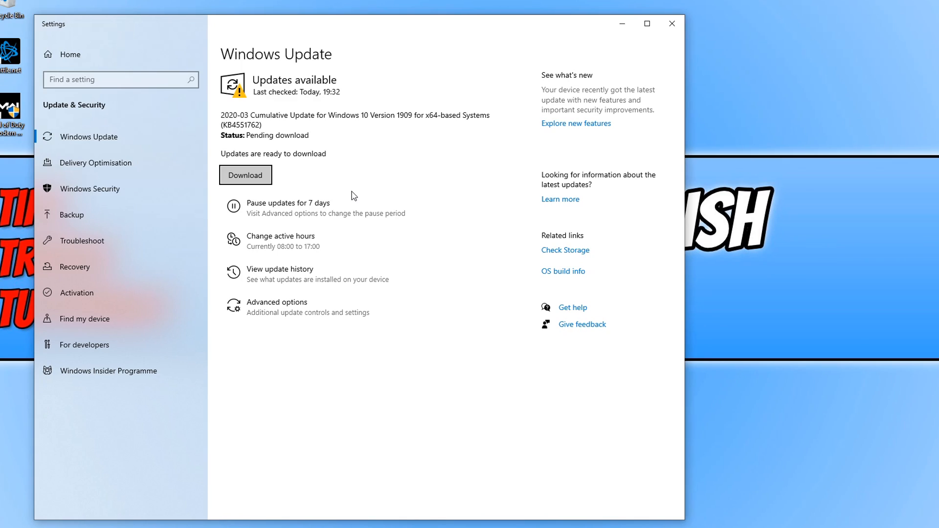
mouse_move(307, 183)
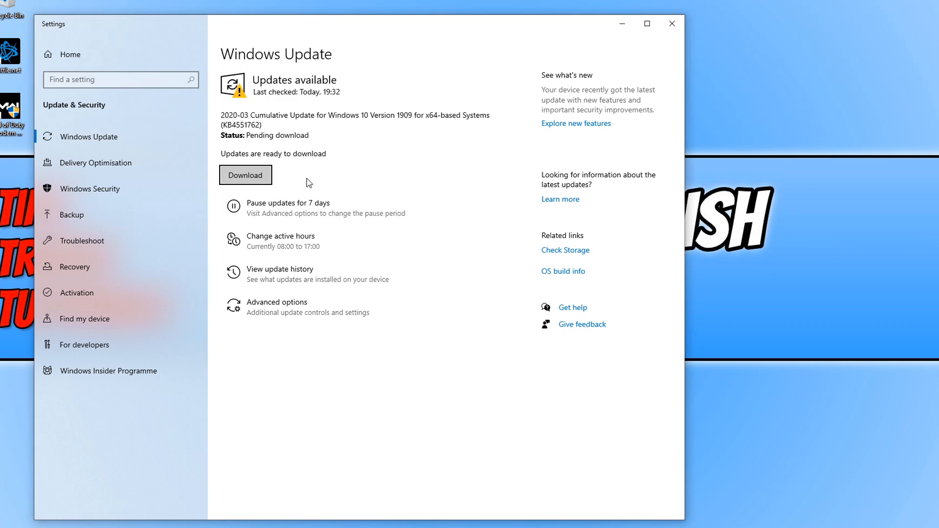
mouse_move(319, 178)
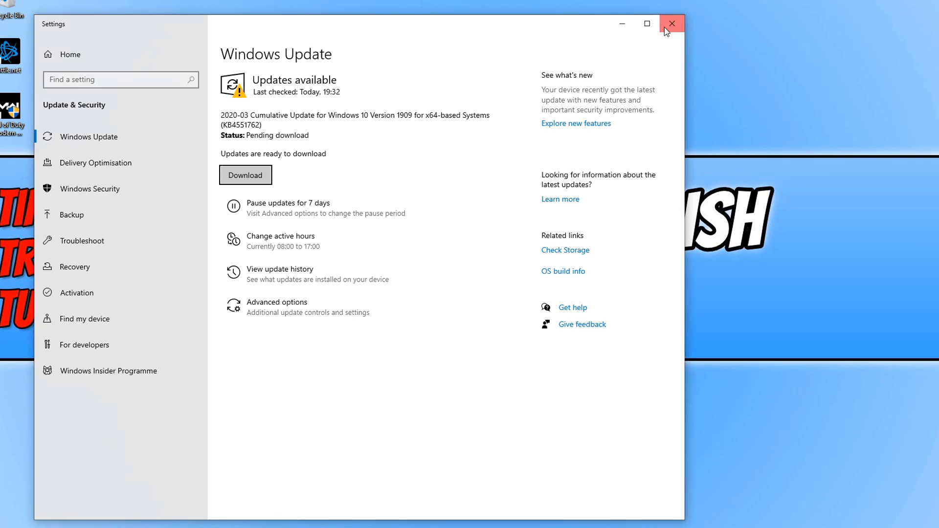
click(670, 24)
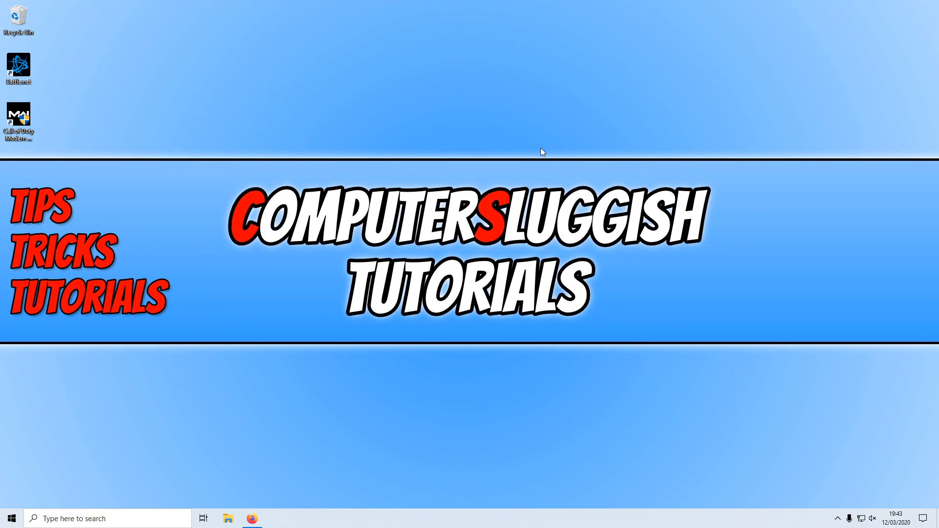
On NVIDIA Driver Downloads, select GeForce, GeForce 900 Series, and a card model
click(251, 518)
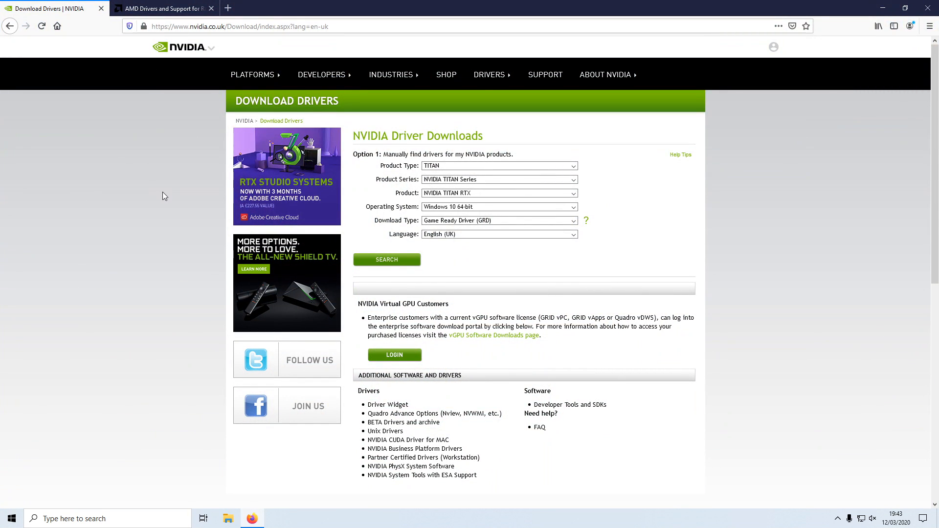
mouse_move(161, 226)
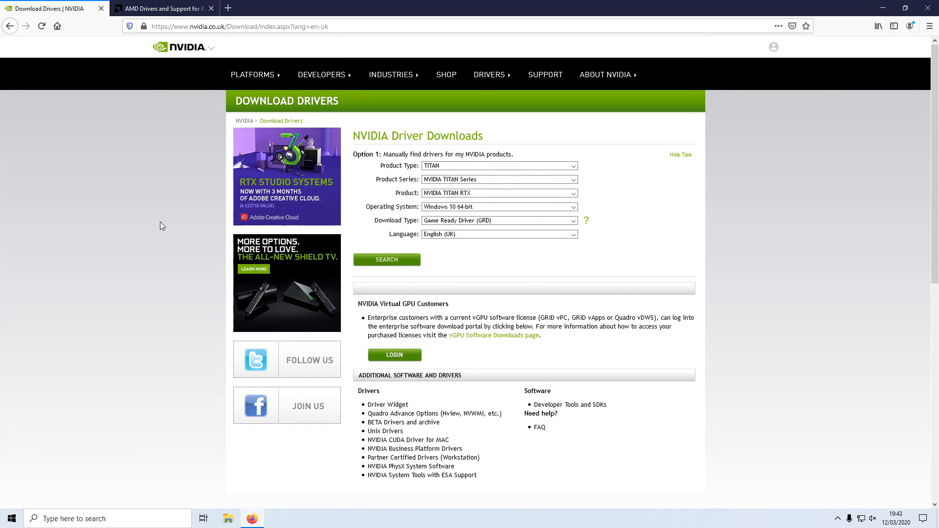
mouse_move(157, 228)
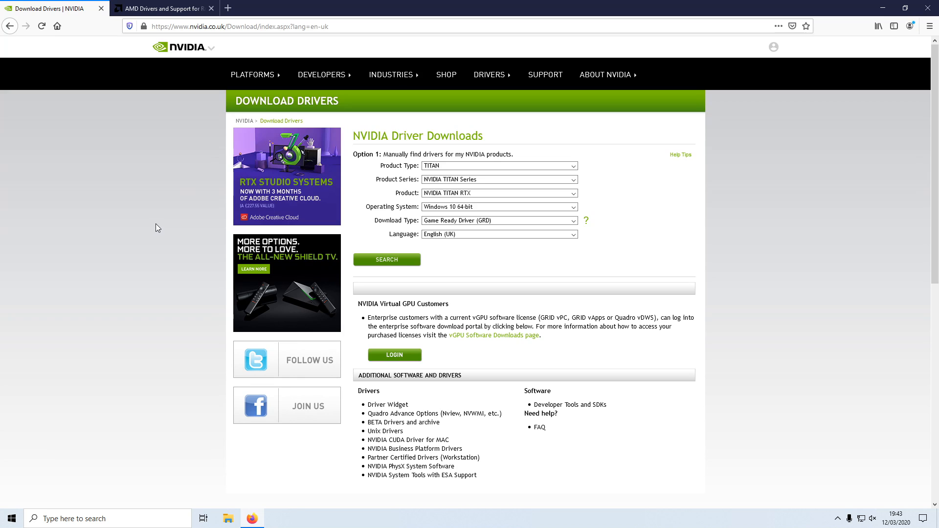
mouse_move(520, 300)
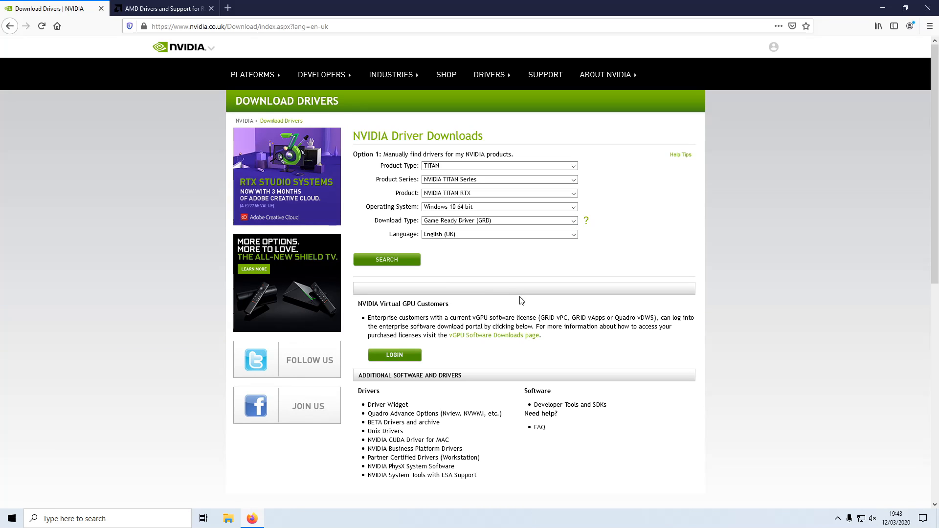
mouse_move(512, 296)
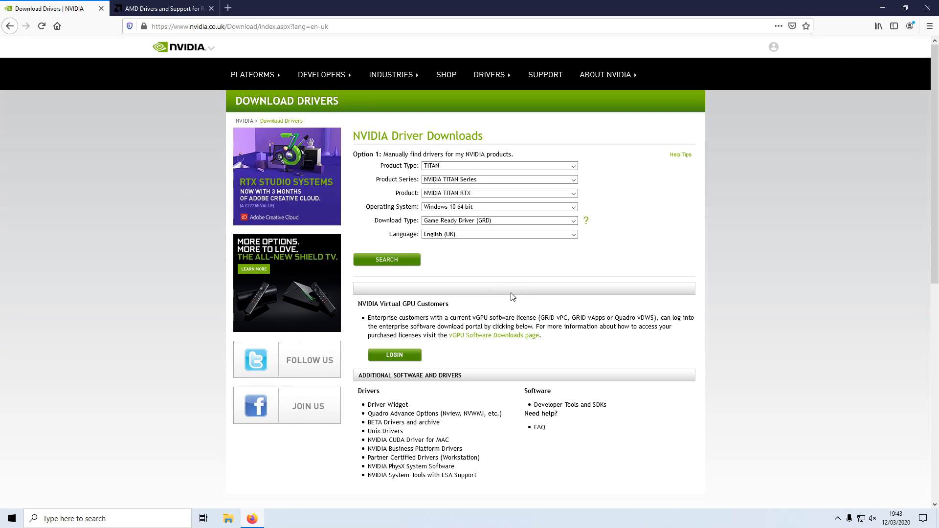
mouse_move(824, 286)
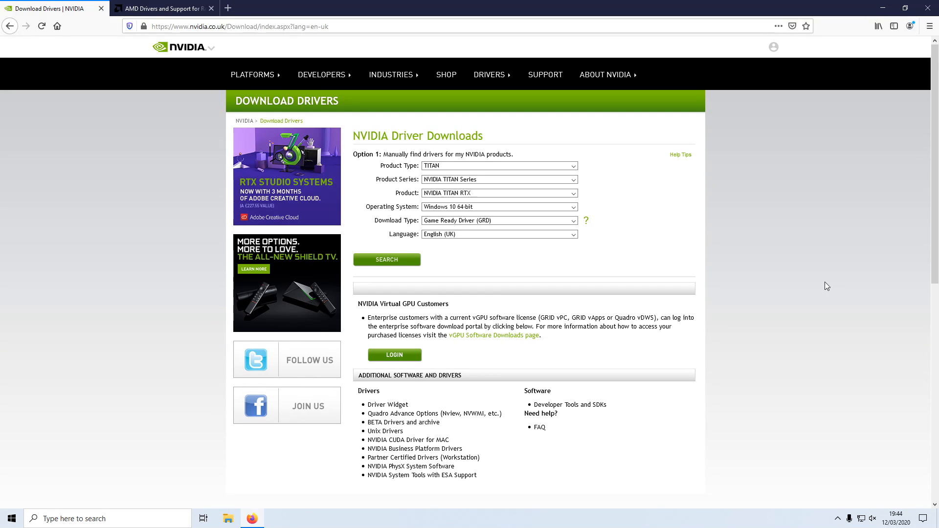
mouse_move(847, 239)
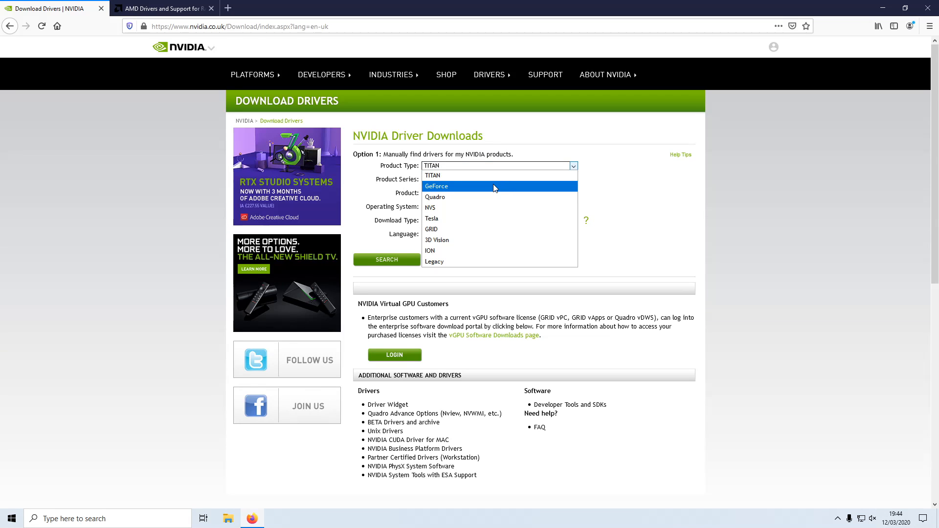
click(435, 186)
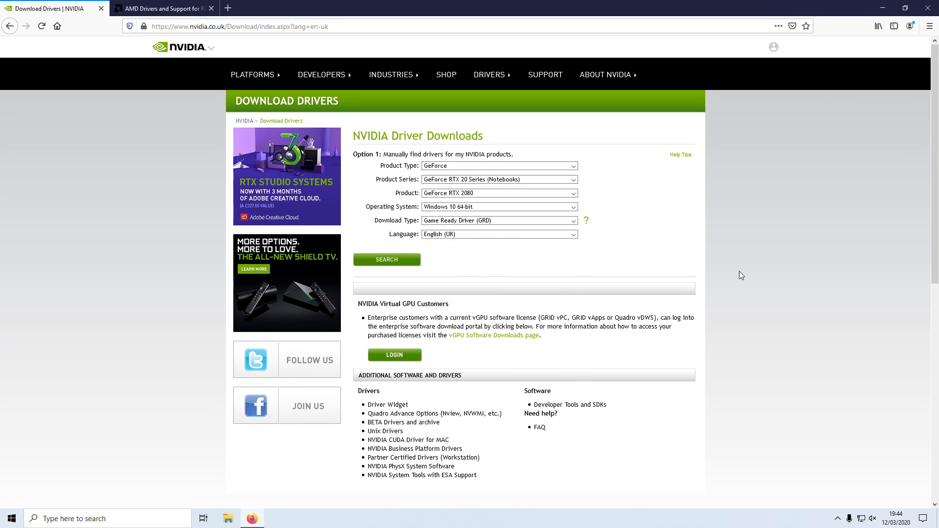
mouse_move(592, 187)
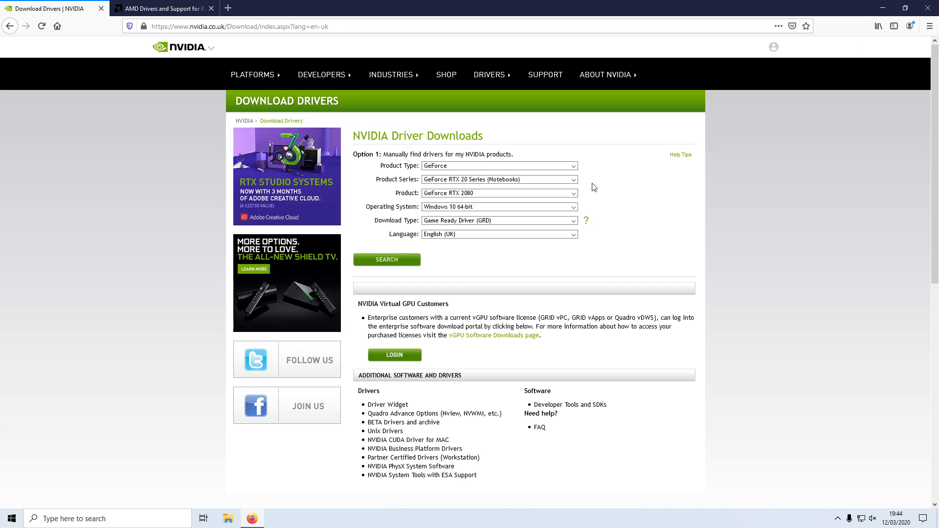
click(499, 179)
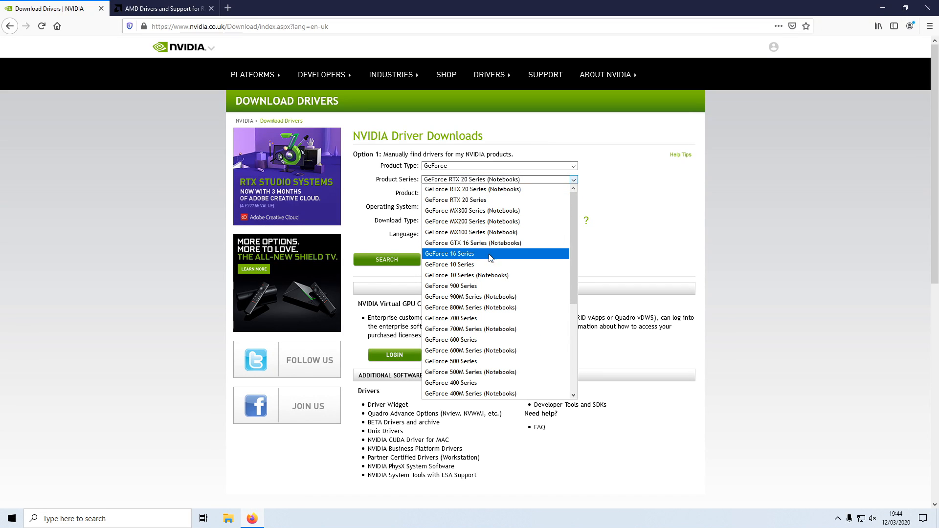
click(450, 286)
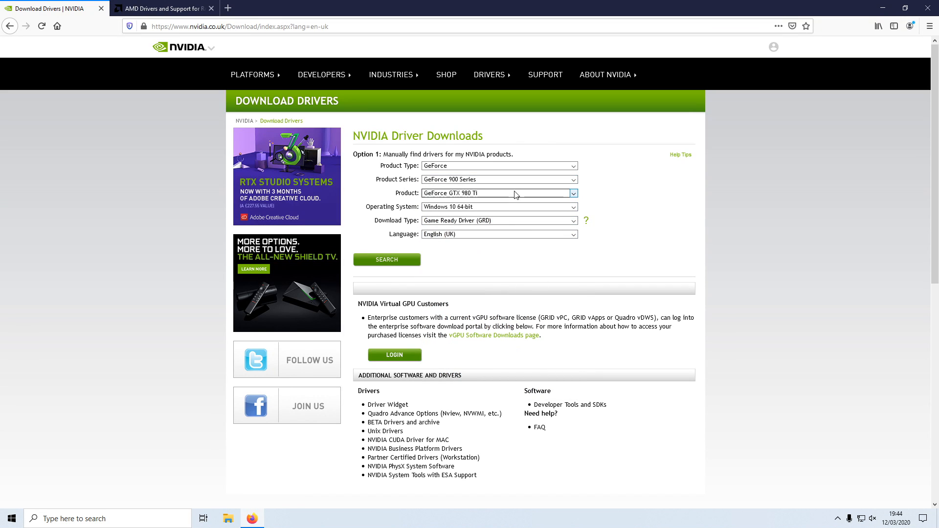
click(499, 192)
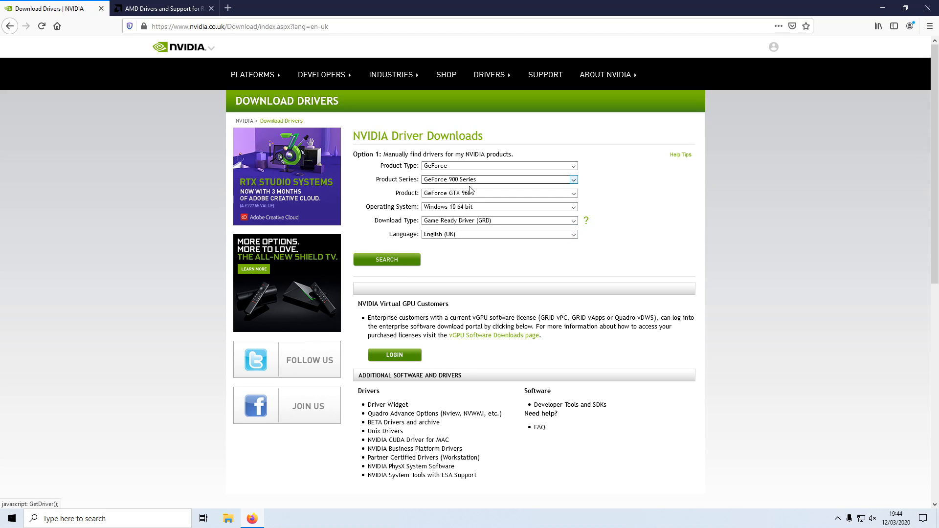
Search and review Game Ready Driver 442.59, then switch to the AMD support tab
click(386, 259)
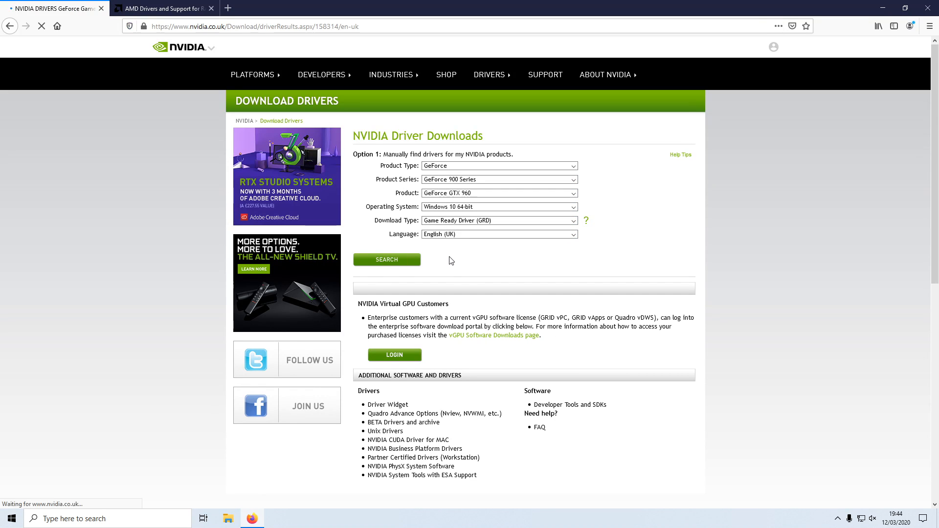
click(386, 259)
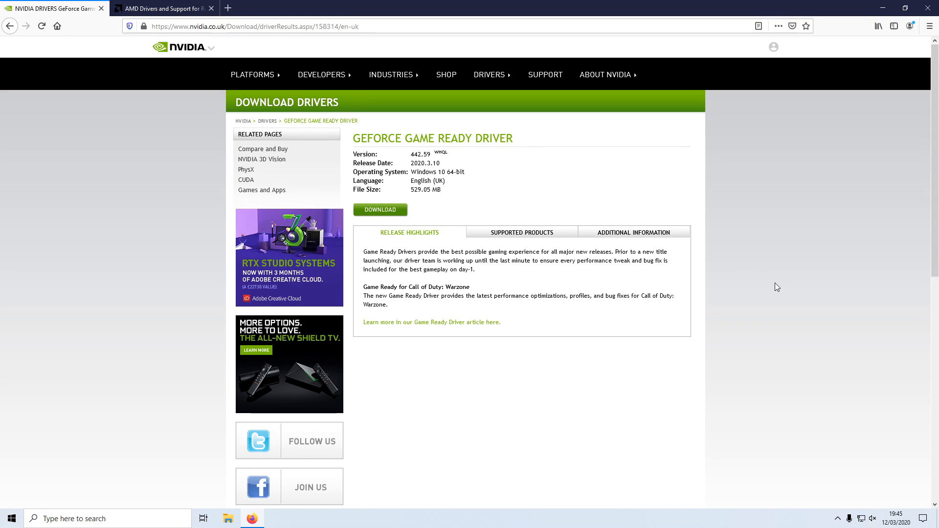
mouse_move(572, 284)
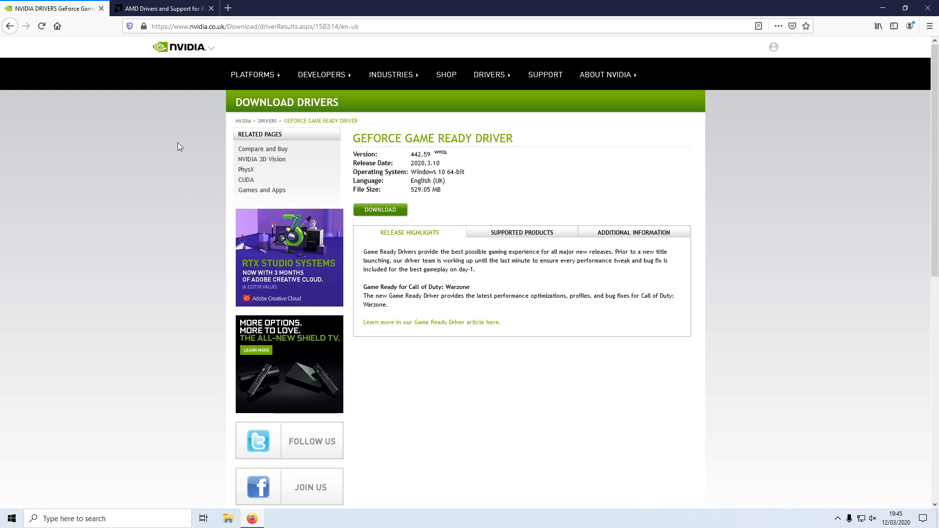
click(162, 8)
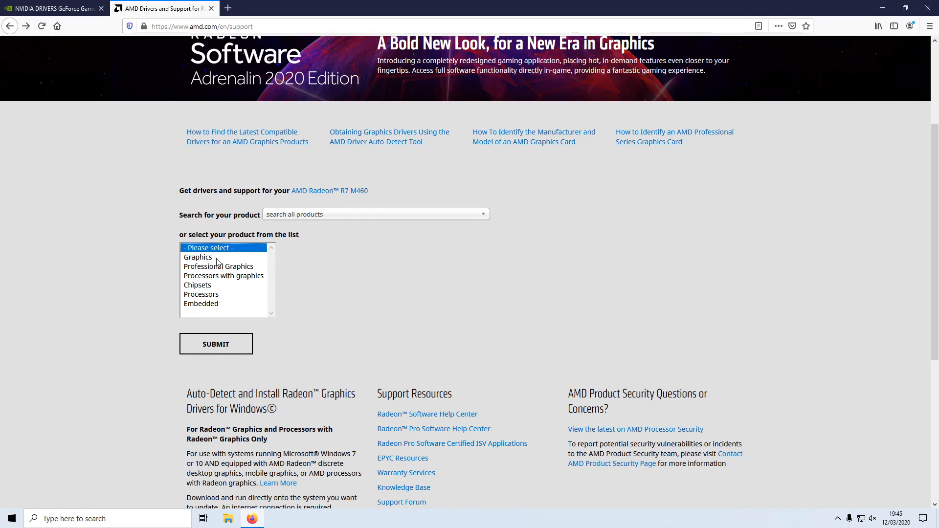
List Windows 10 64-bit drivers for the Radeon 5700 Series, then close the browser
click(198, 257)
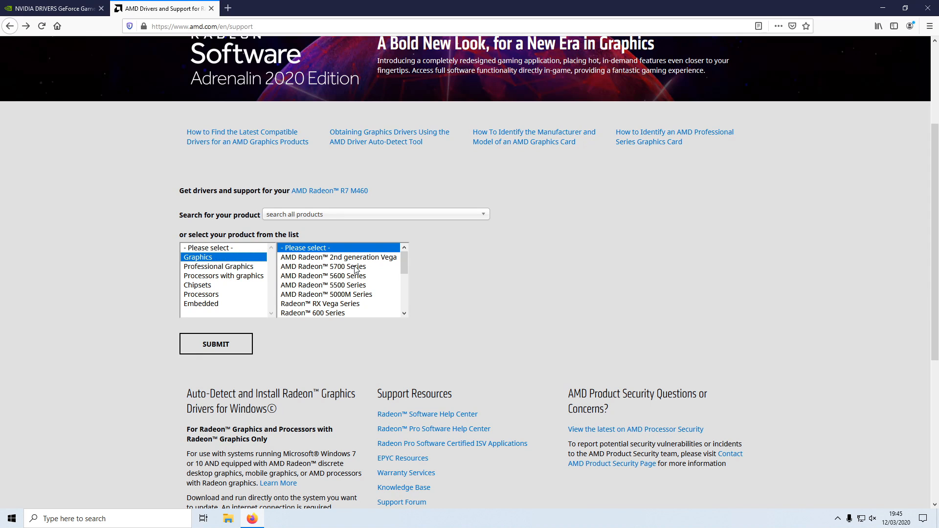
click(323, 266)
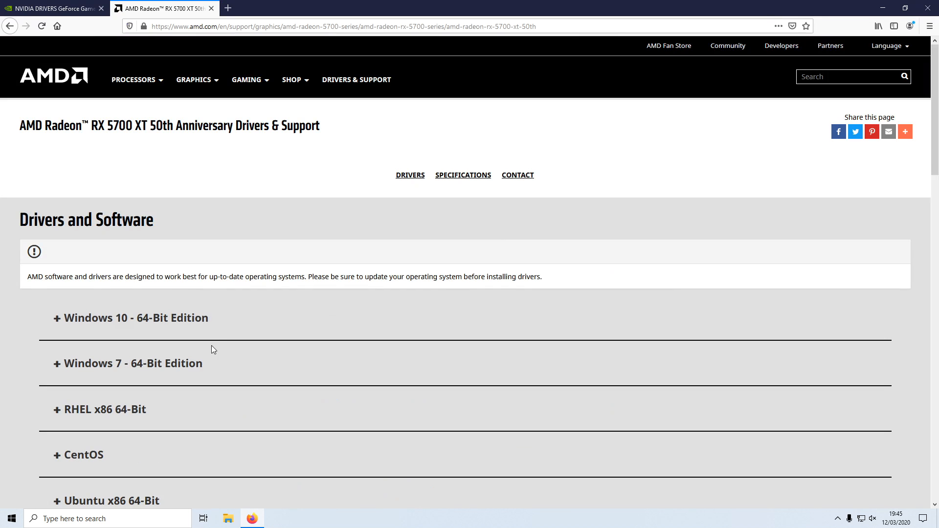
scroll(down, 3)
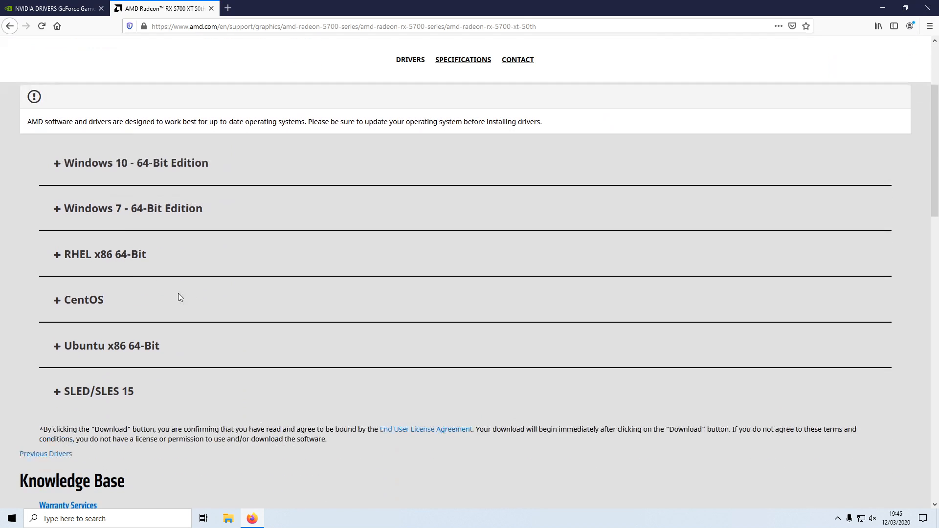
click(131, 162)
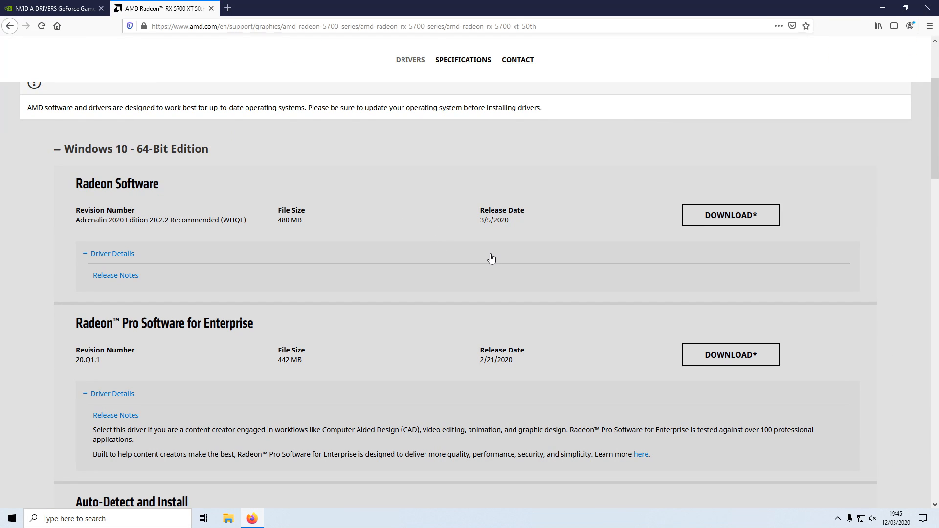
mouse_move(470, 238)
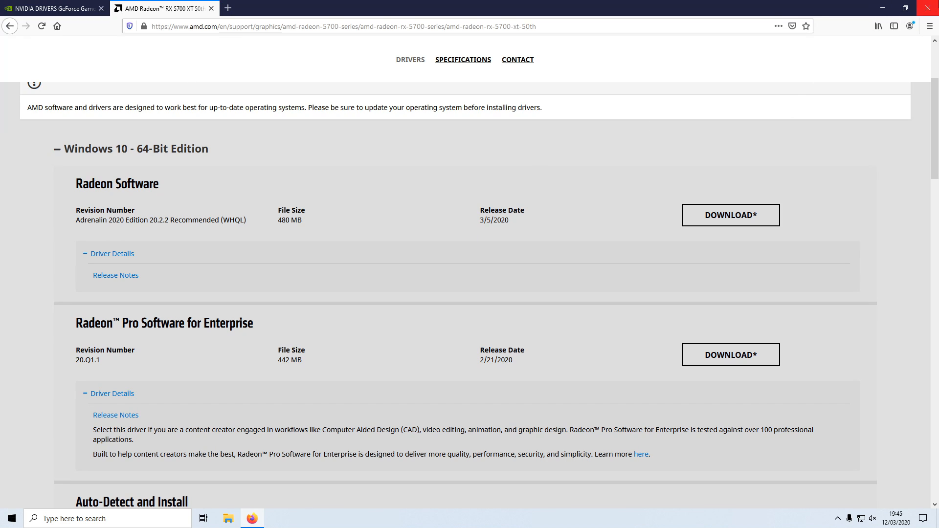
click(928, 7)
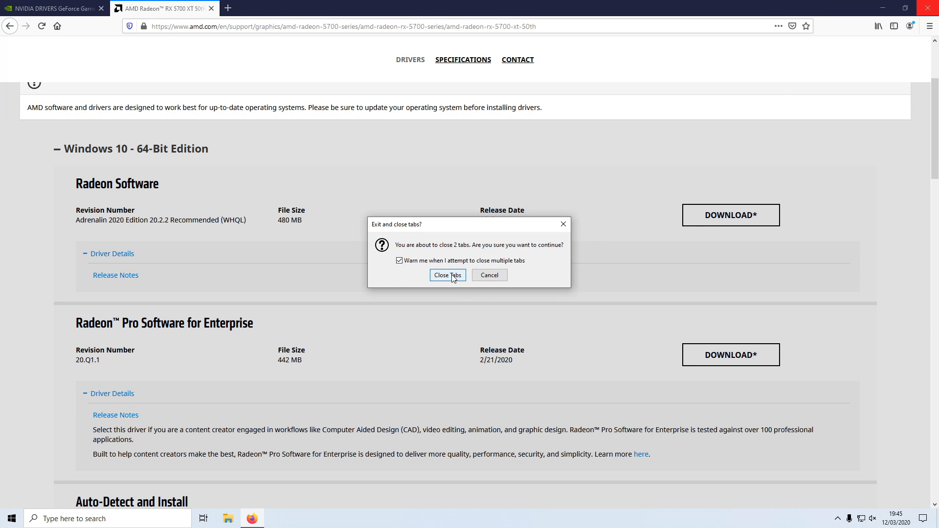
Confirm closing both driver tabs to exit Firefox
click(447, 275)
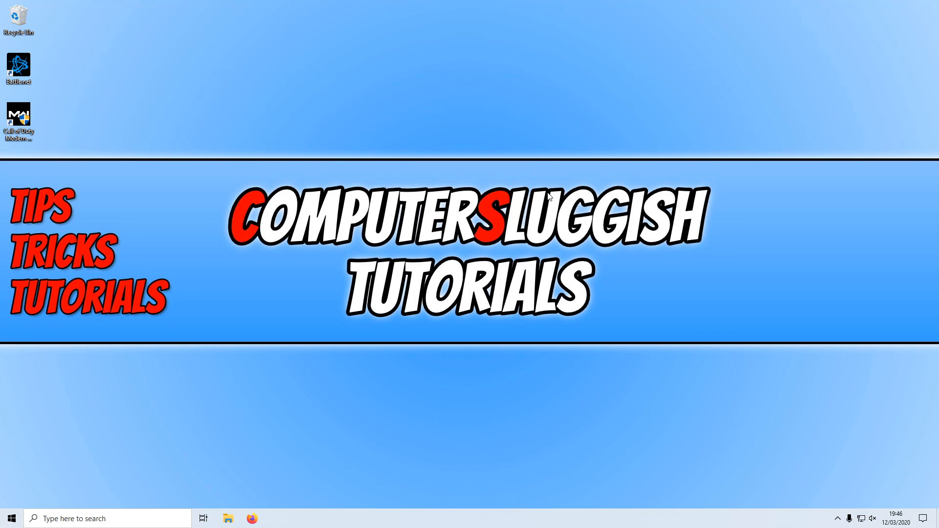
mouse_move(542, 226)
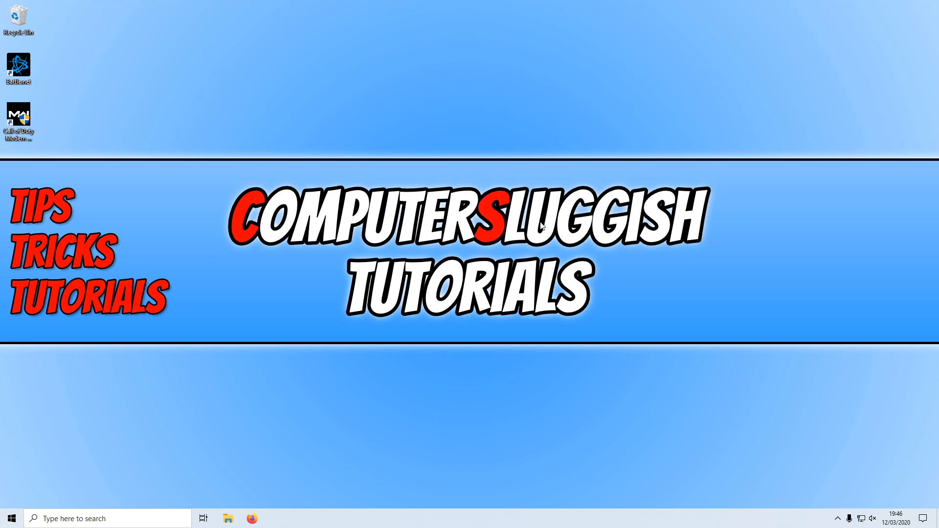
mouse_move(232, 357)
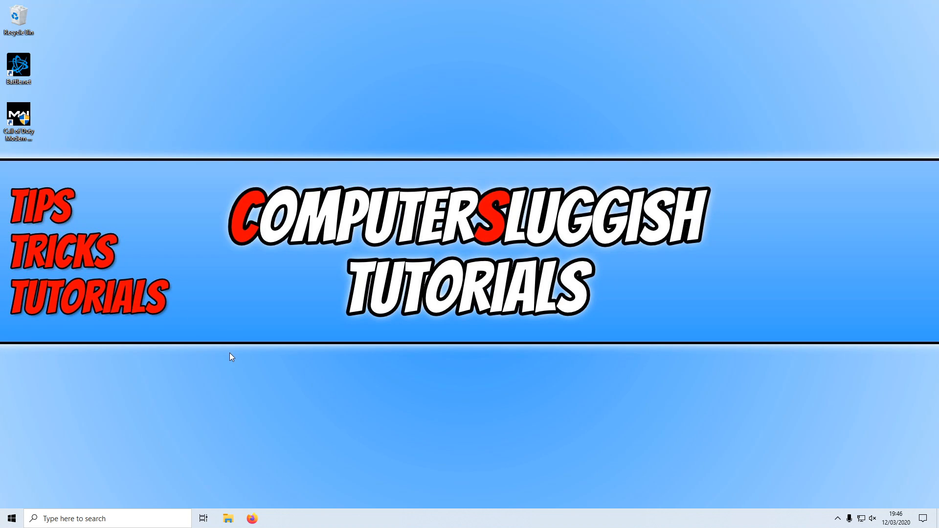
mouse_move(330, 365)
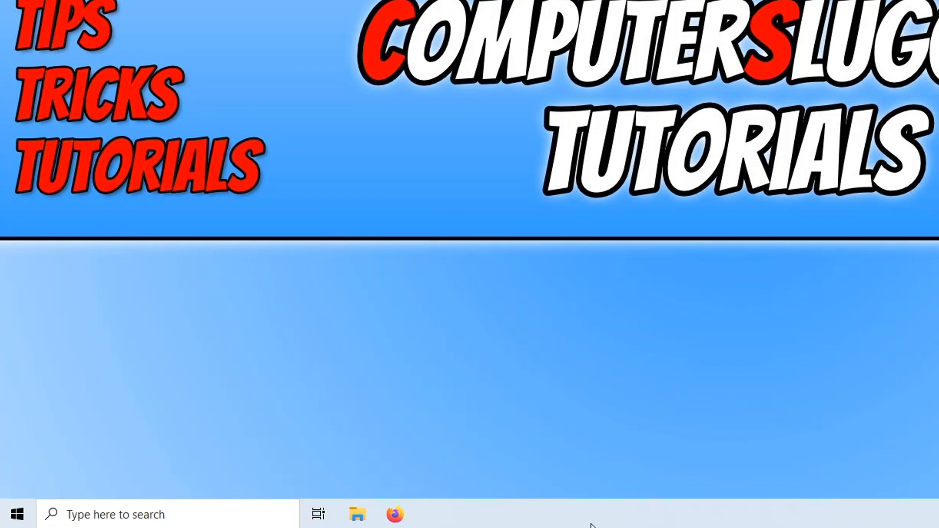
mouse_move(670, 450)
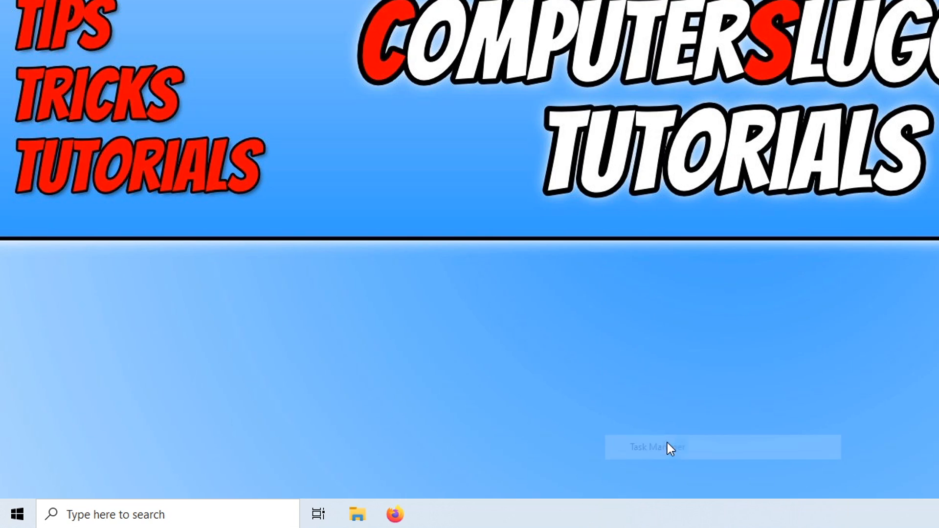
Open Task Manager's Start-up tab showing AvLaunch and Windows Security enabled
click(656, 446)
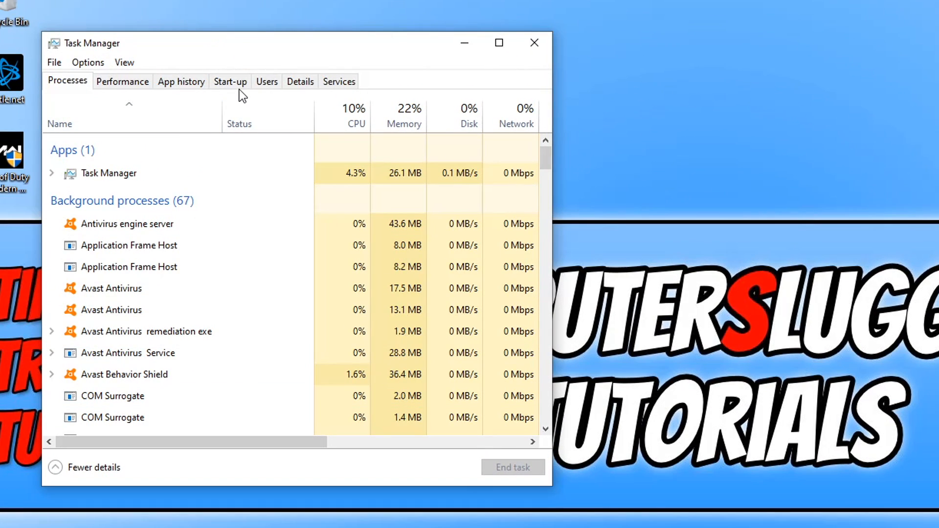
click(229, 80)
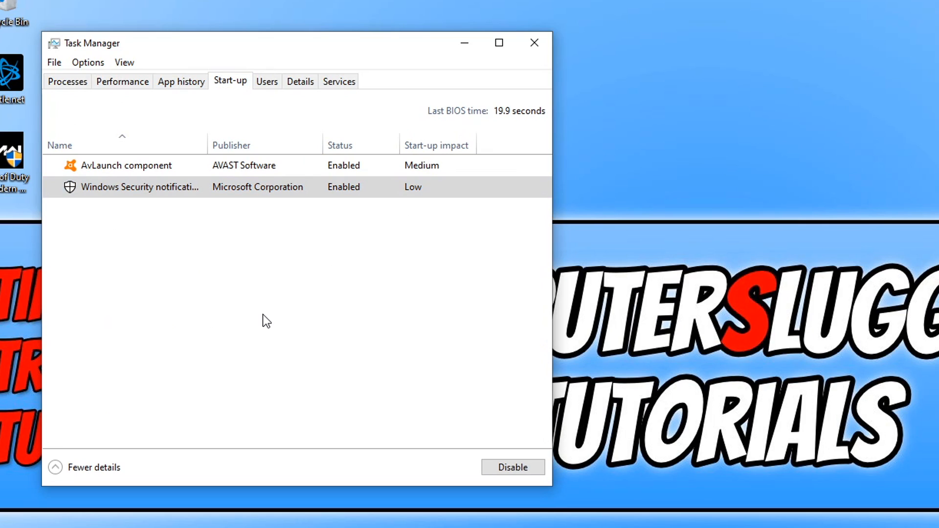
mouse_move(264, 304)
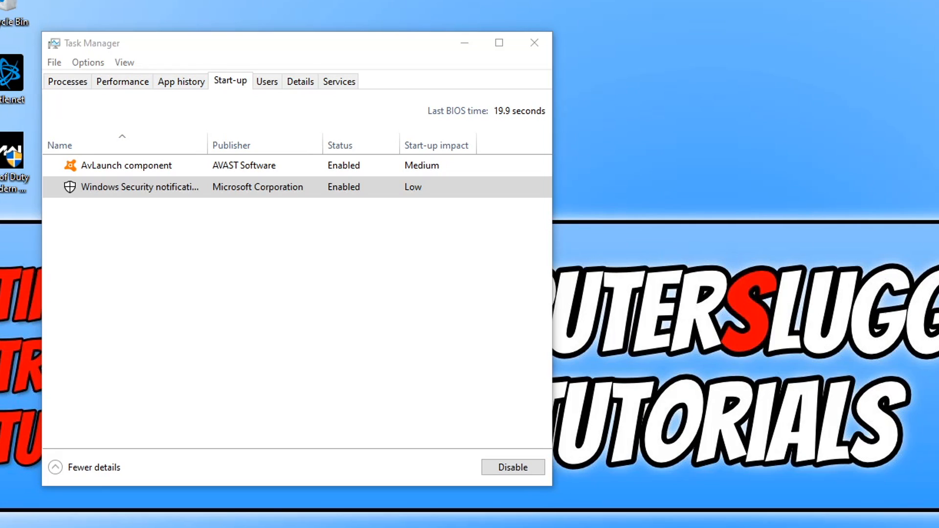
mouse_move(673, 97)
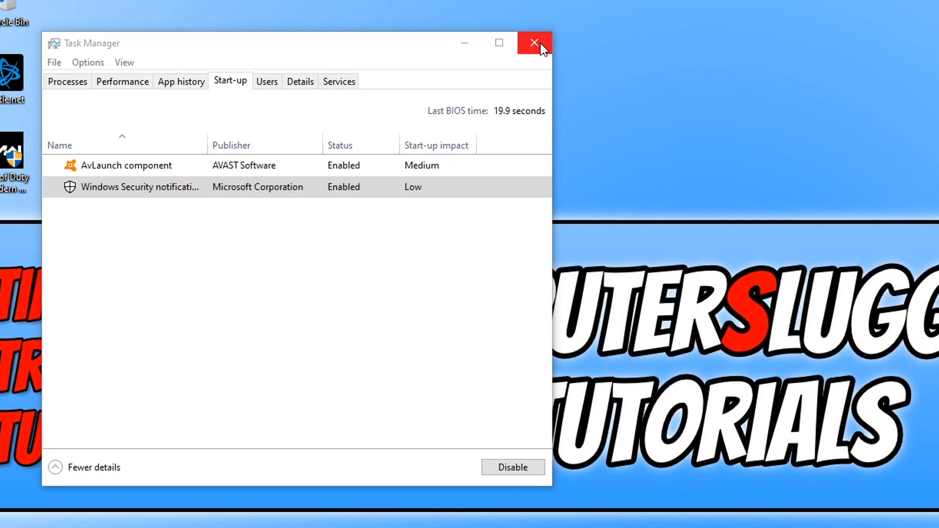
Close Task Manager, leaving both startup items enabled
click(533, 43)
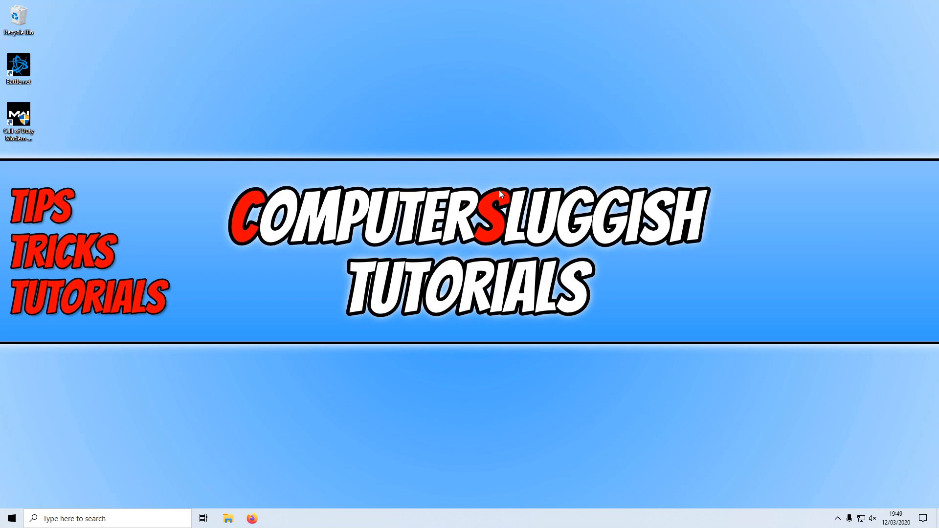
mouse_move(825, 182)
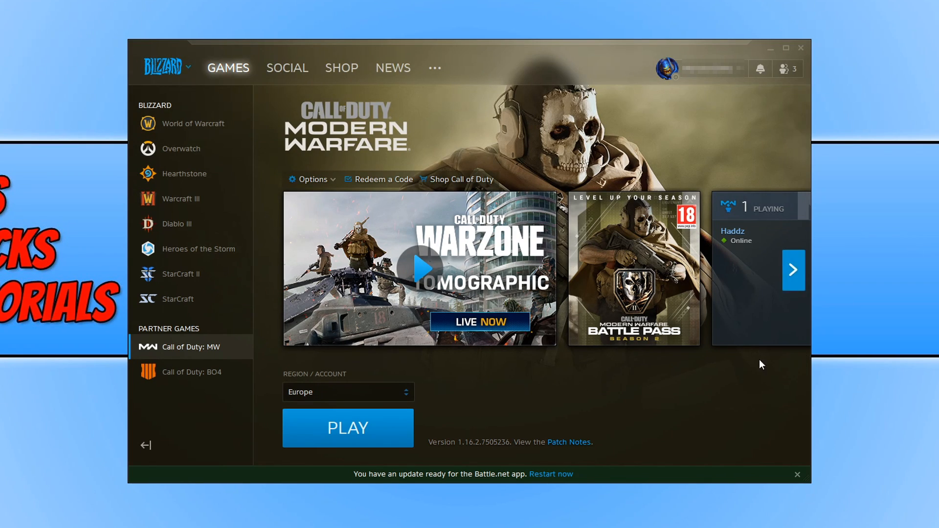
mouse_move(678, 394)
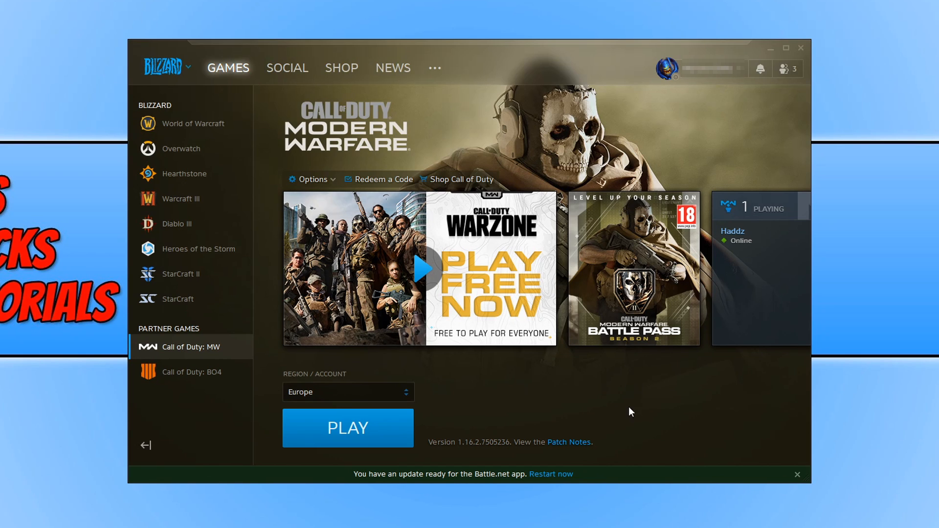
Read the Call of Duty: MW 1.16.1 patch notes in Battle.net, then launch the game
click(568, 442)
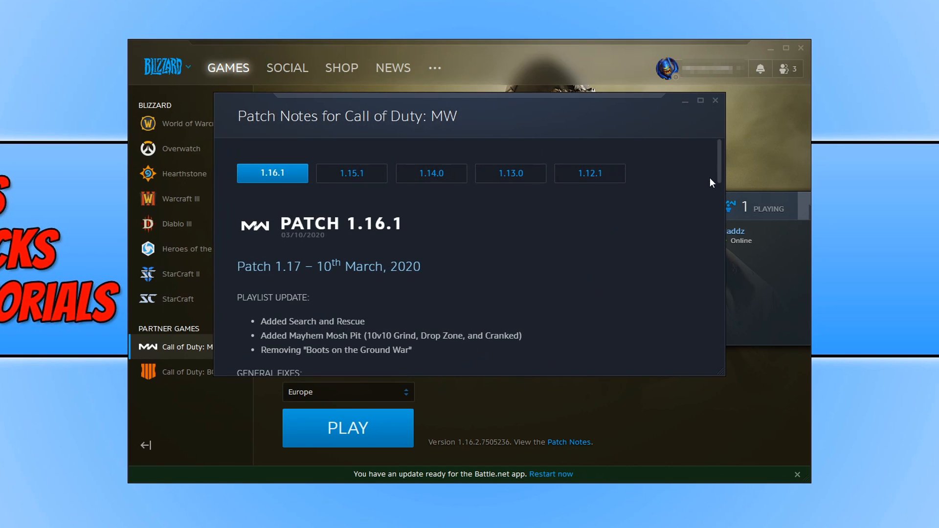
scroll(down, 3)
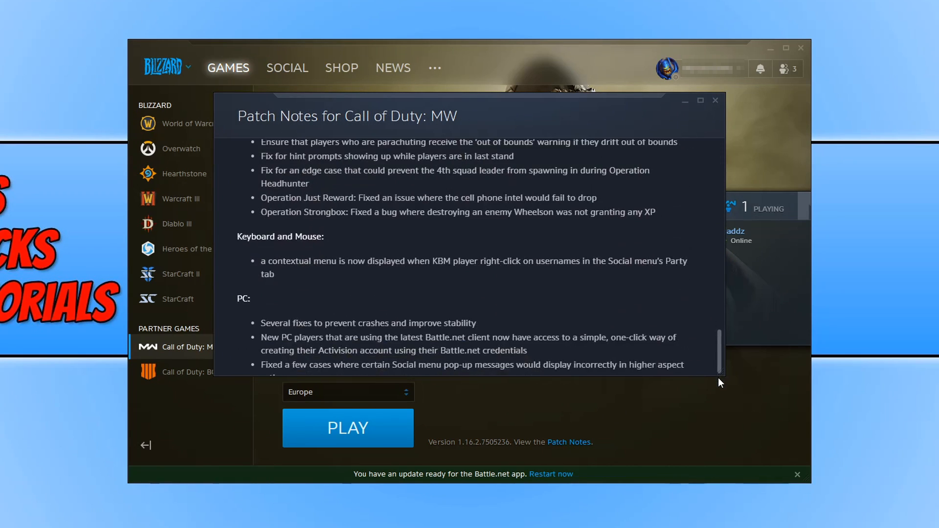
scroll(down, 3)
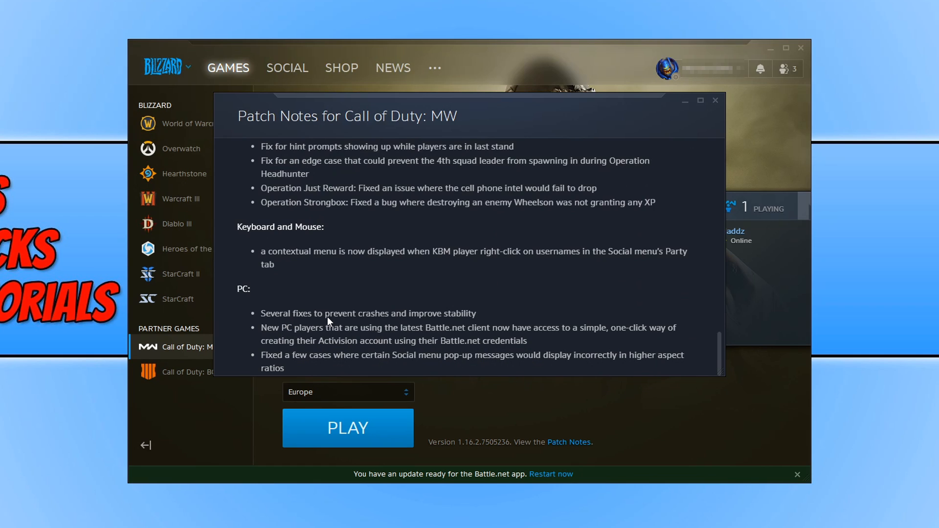
mouse_move(444, 325)
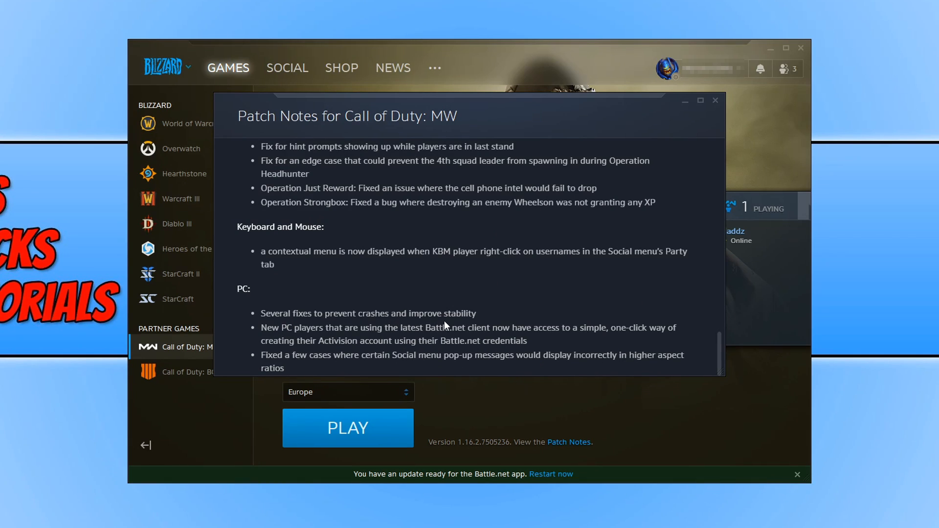
mouse_move(533, 327)
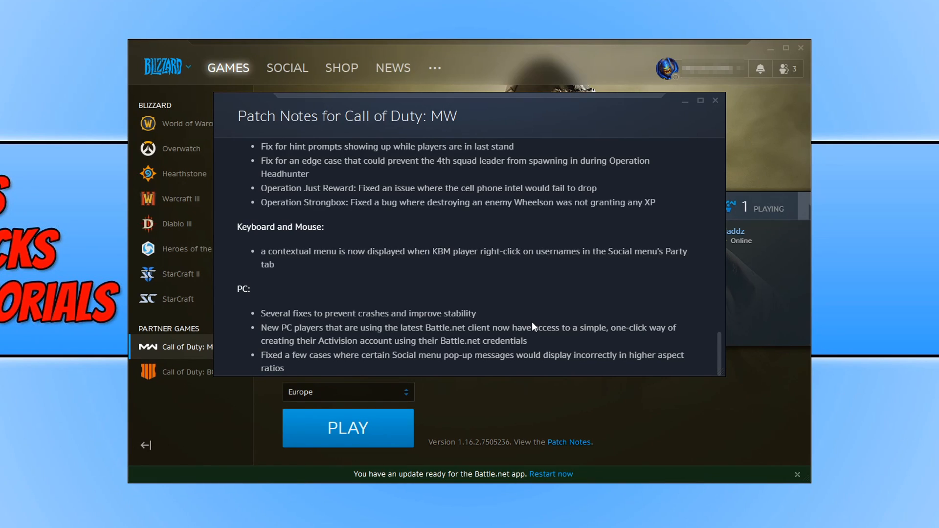
mouse_move(587, 232)
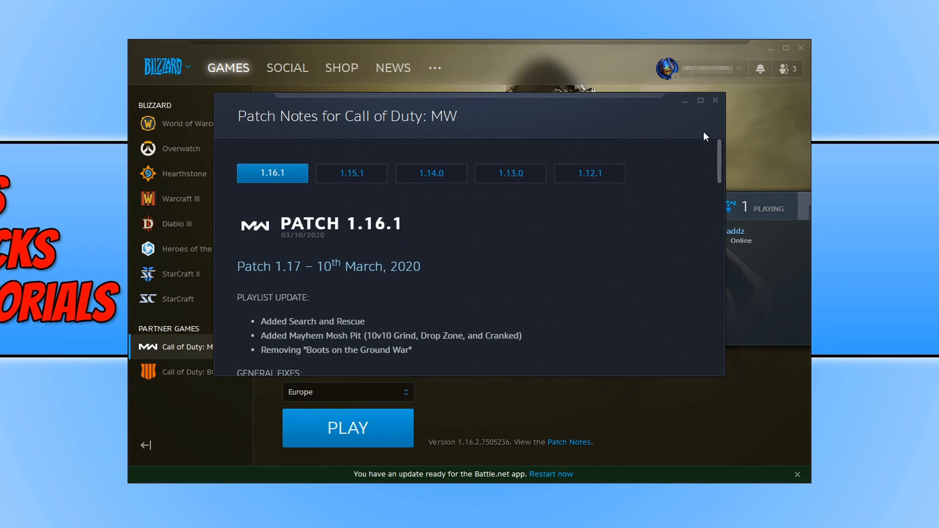
mouse_move(619, 282)
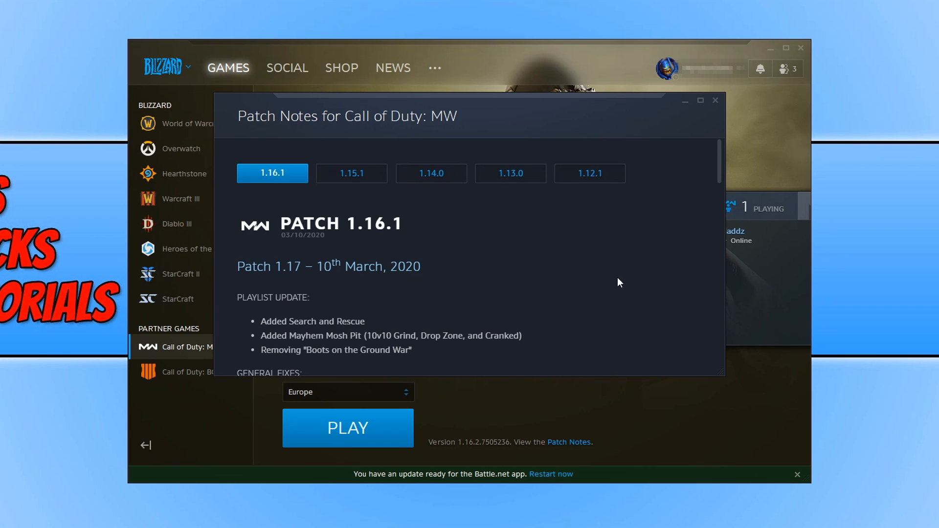
mouse_move(567, 252)
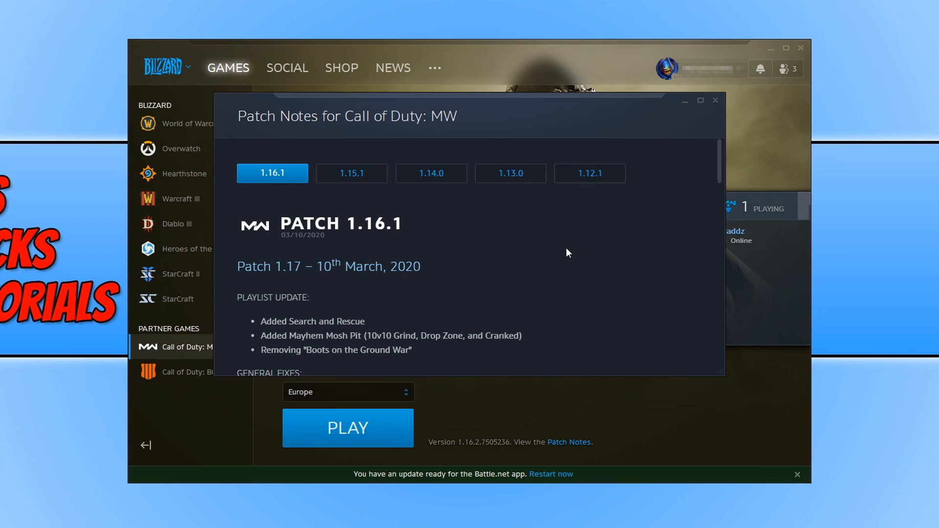
click(347, 427)
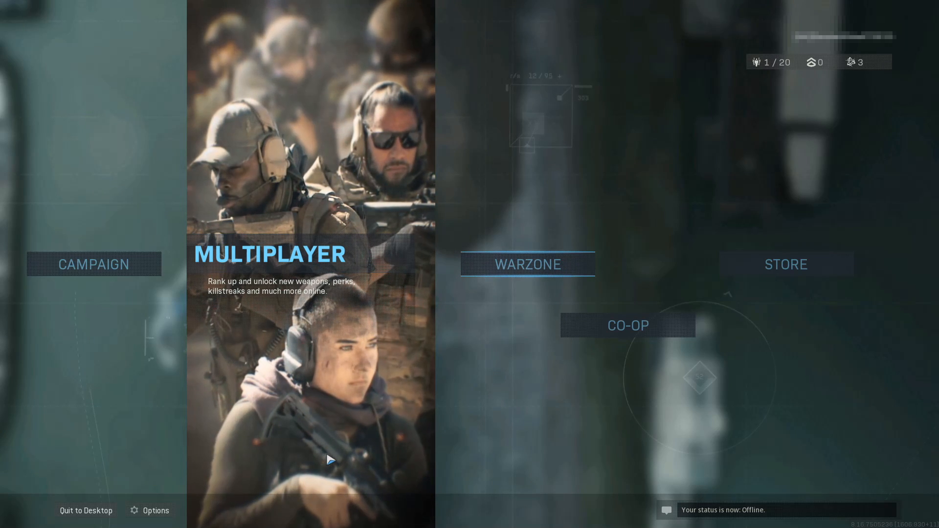
Open the game's graphics options and set Display Resolution to 1600x1024
click(155, 510)
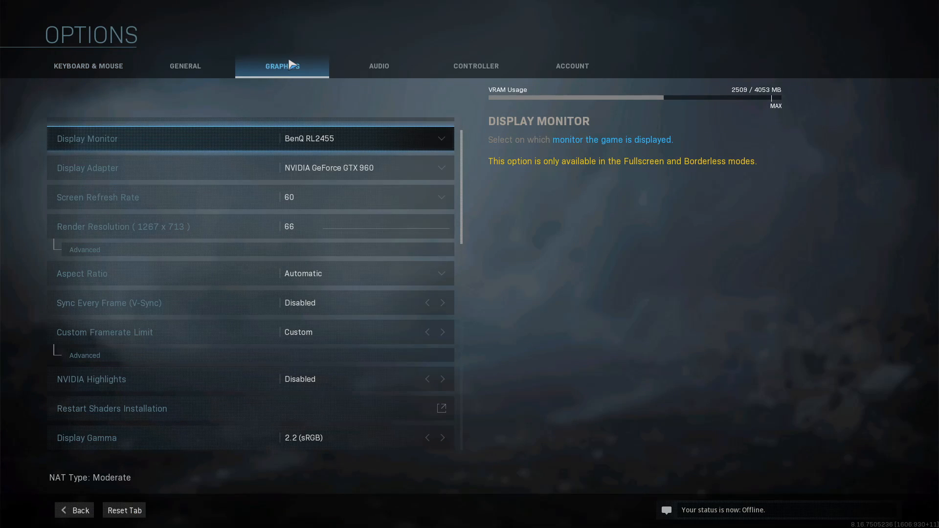
mouse_move(287, 117)
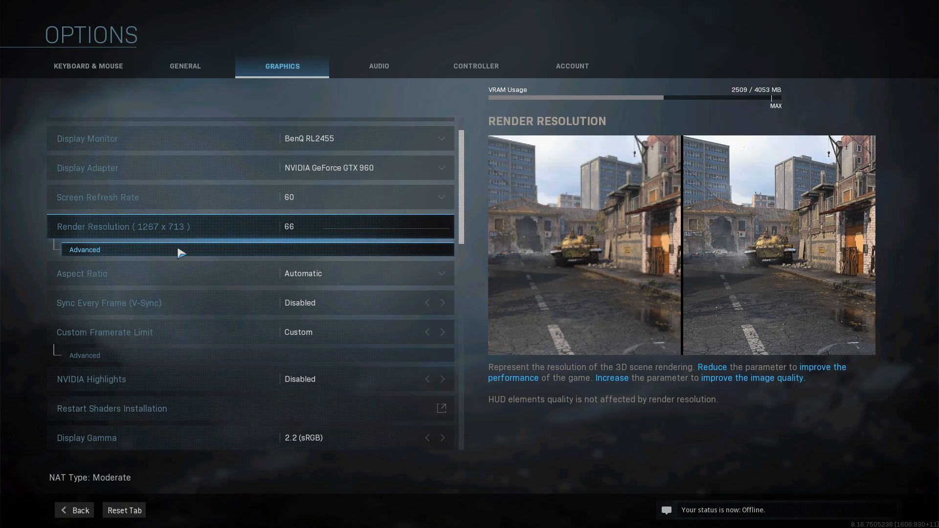
click(84, 250)
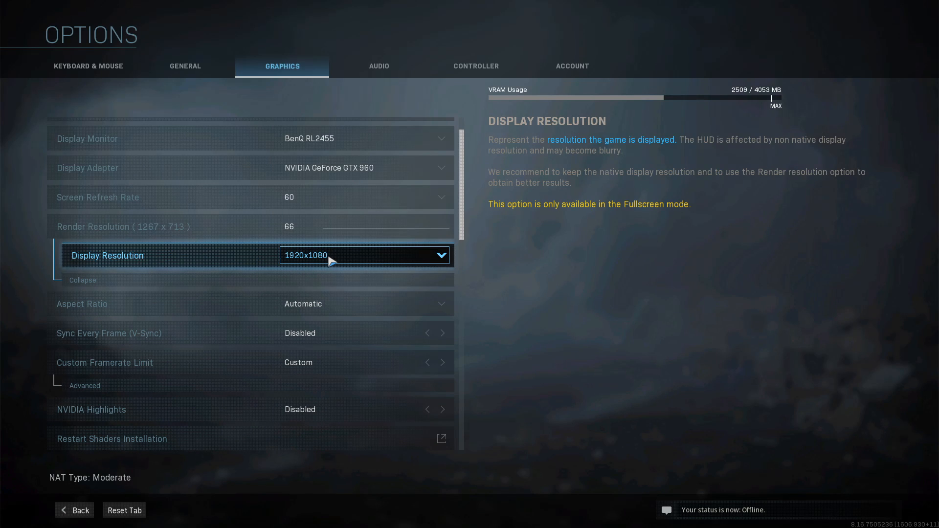
click(364, 256)
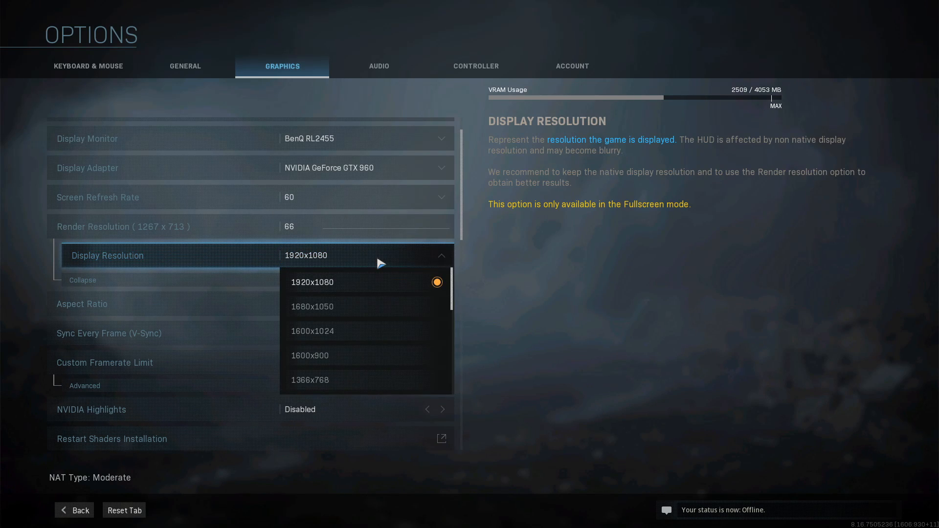
mouse_move(383, 342)
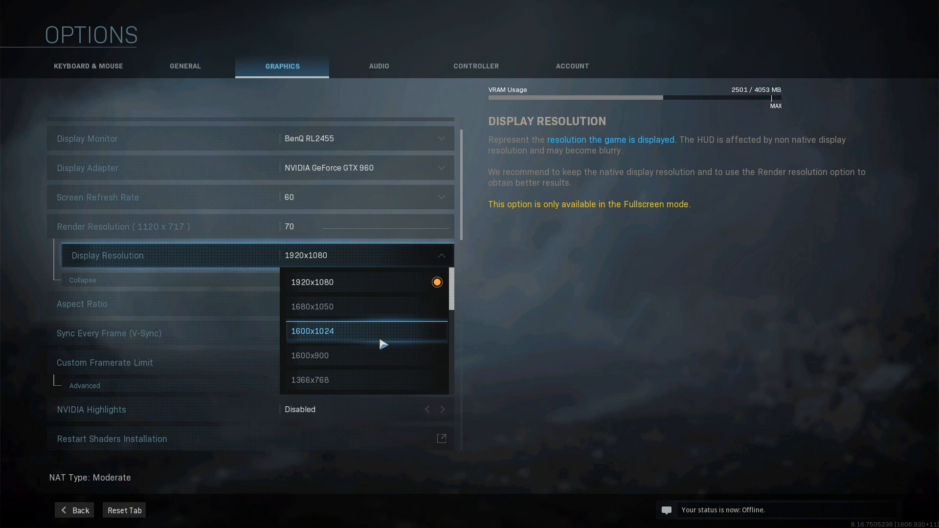
mouse_move(357, 308)
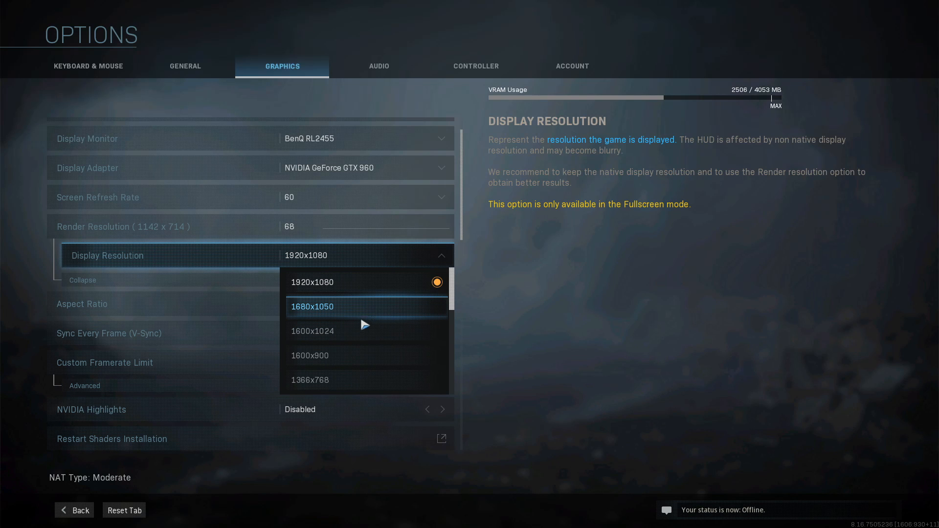
mouse_move(329, 331)
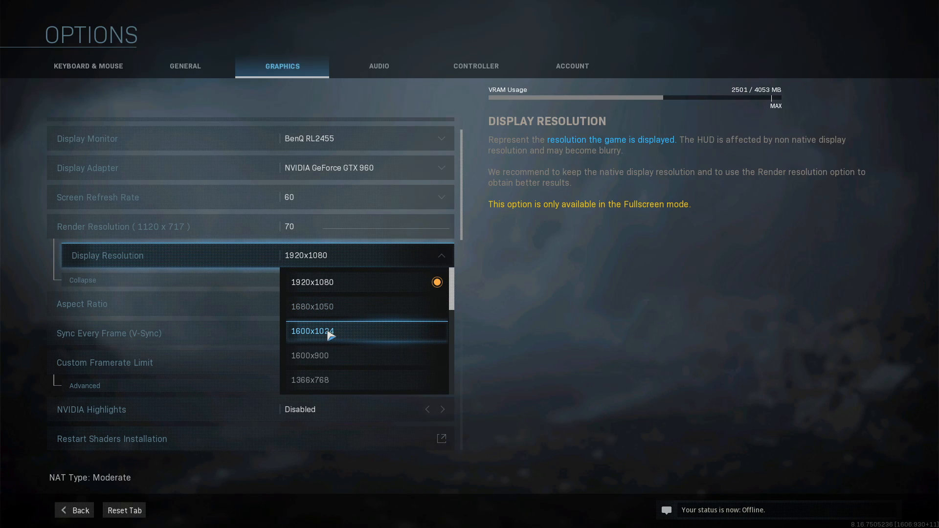
click(312, 331)
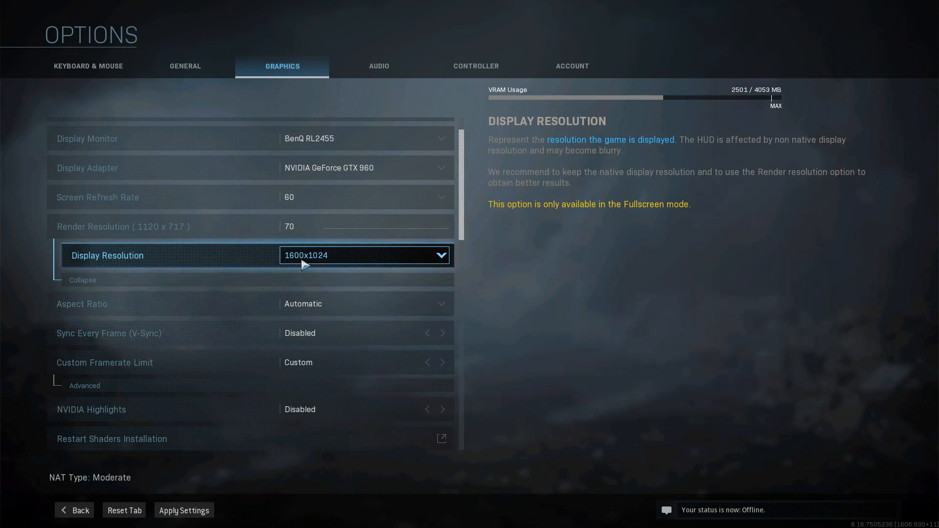
mouse_move(347, 264)
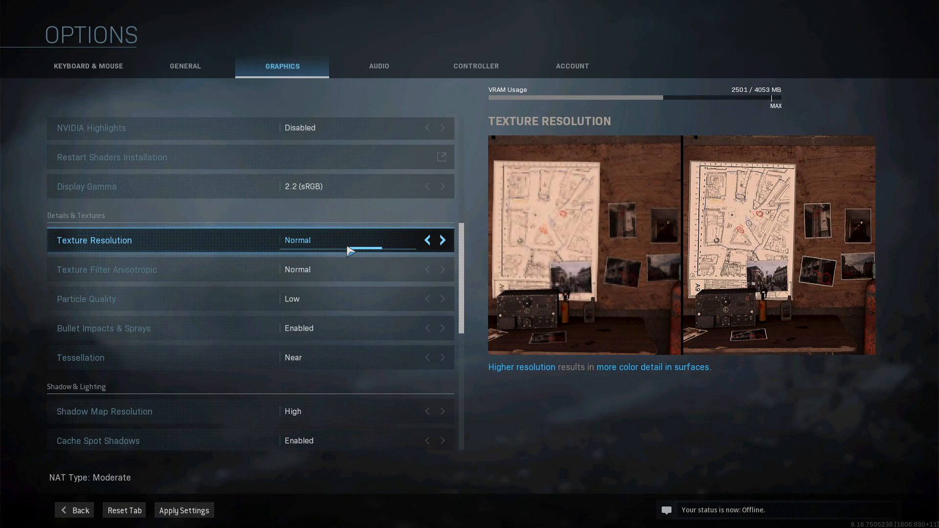
mouse_move(359, 246)
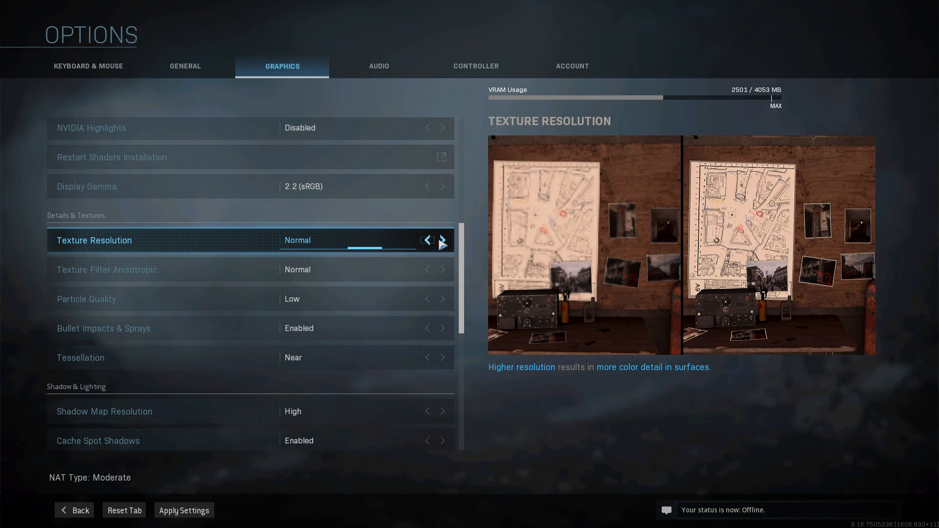
Lower Texture Resolution and Shadow Map Resolution each to Low
click(442, 240)
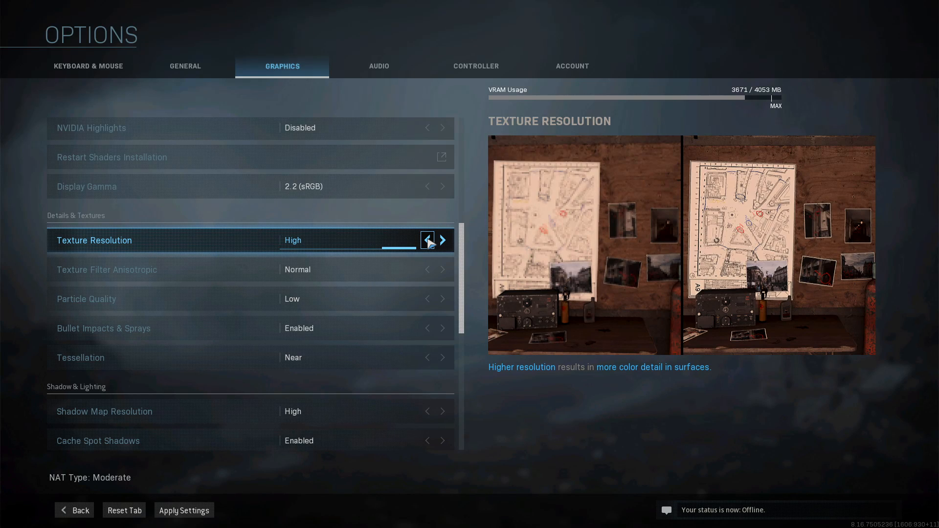
click(427, 240)
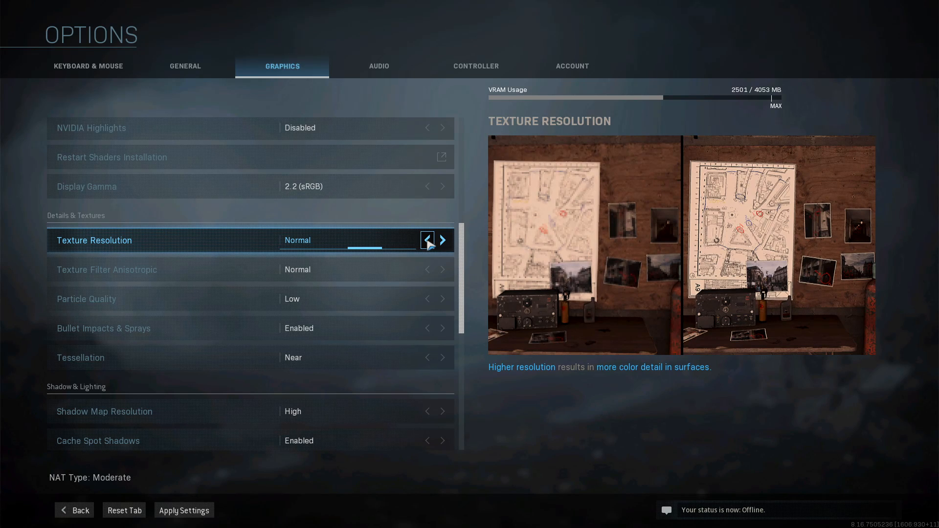
click(427, 240)
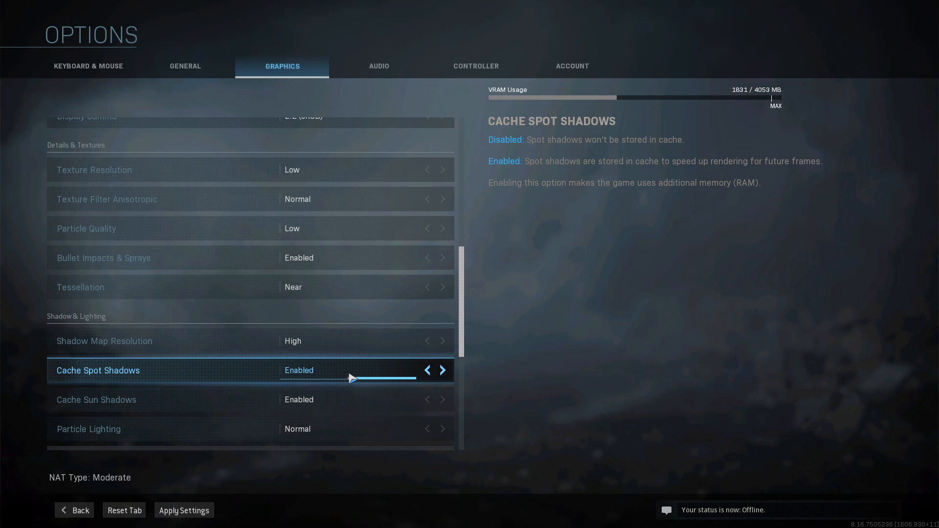
click(426, 340)
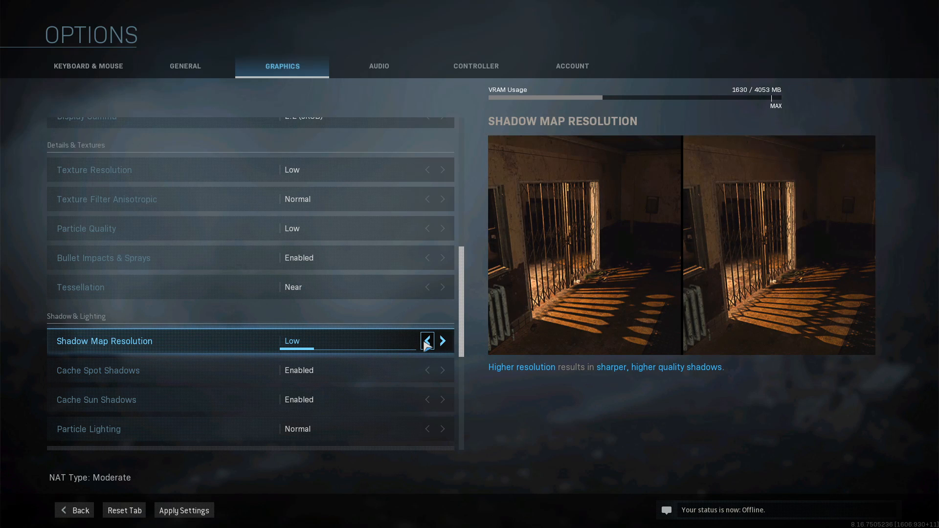
mouse_move(354, 346)
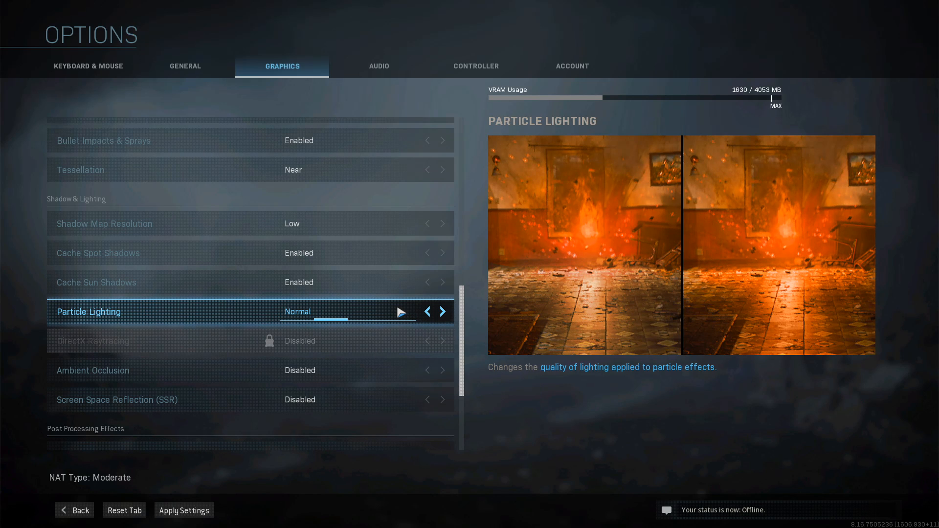
Set Particle Lighting to Low, turn Anti-Aliasing Off, and scroll to World Motion Blur
click(443, 312)
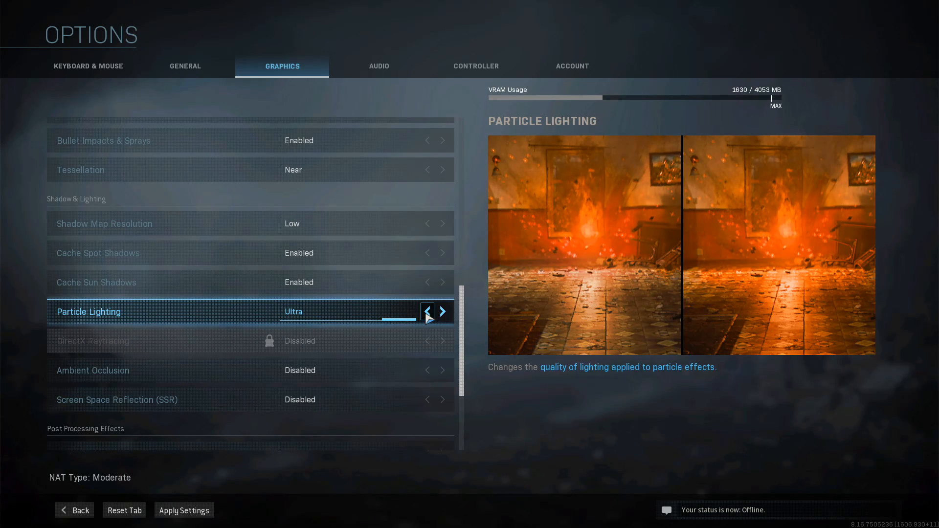
click(426, 311)
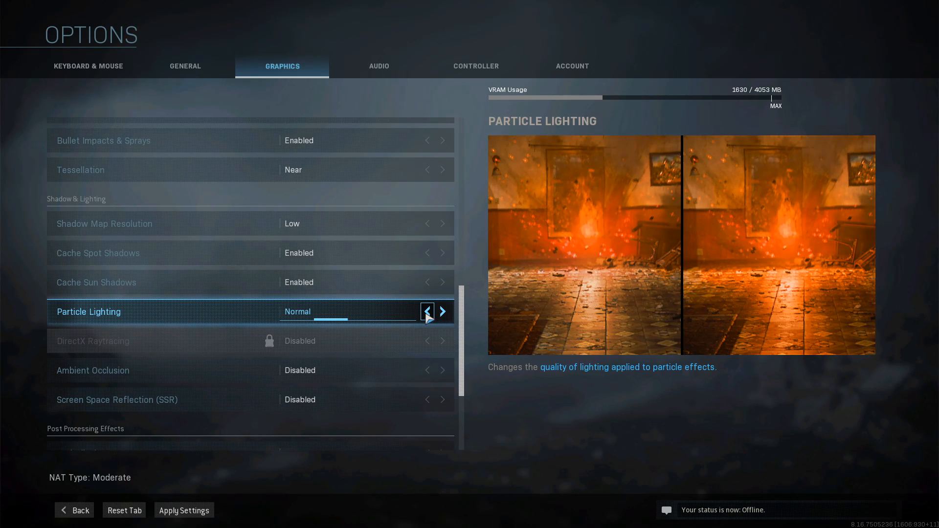
click(427, 311)
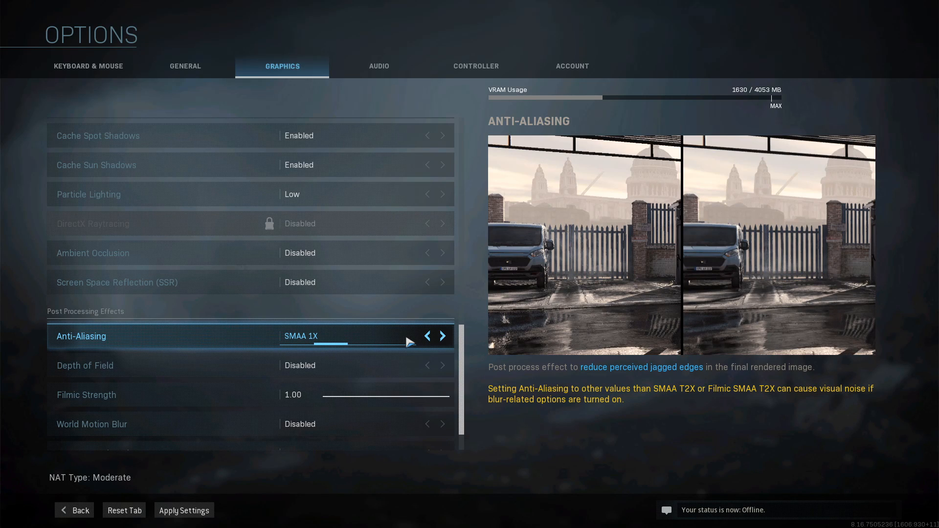
click(426, 336)
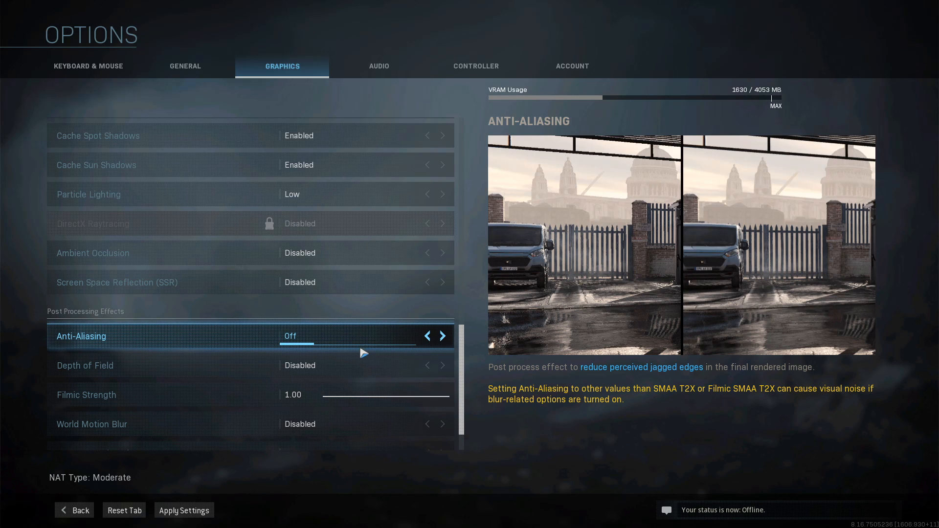
scroll(down, 3)
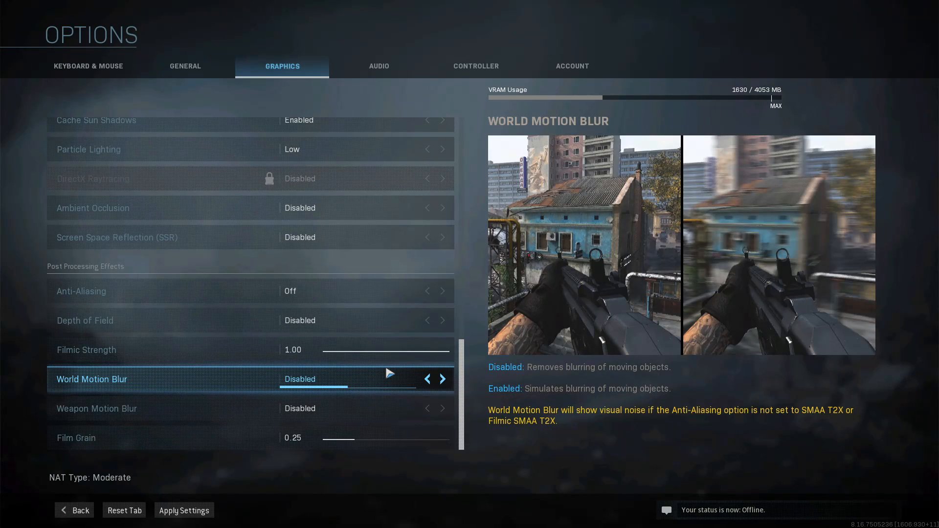
mouse_move(387, 396)
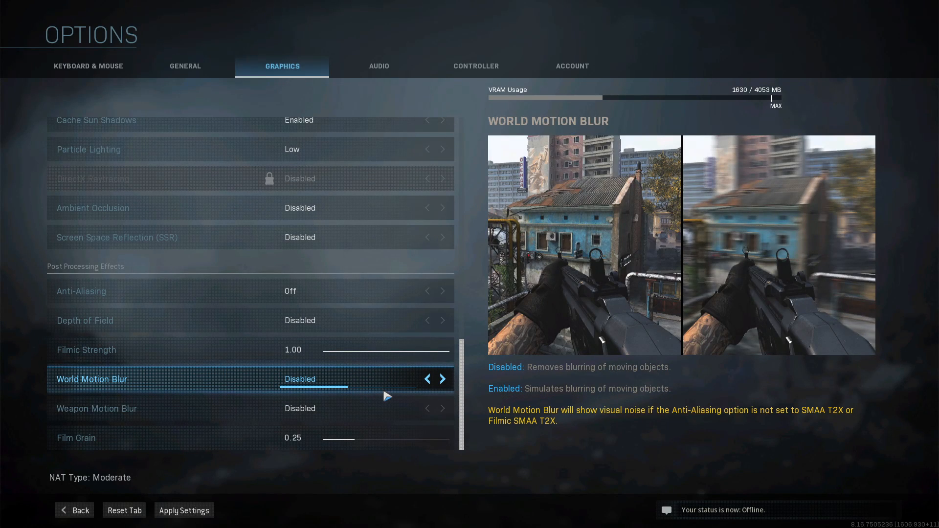
click(96, 408)
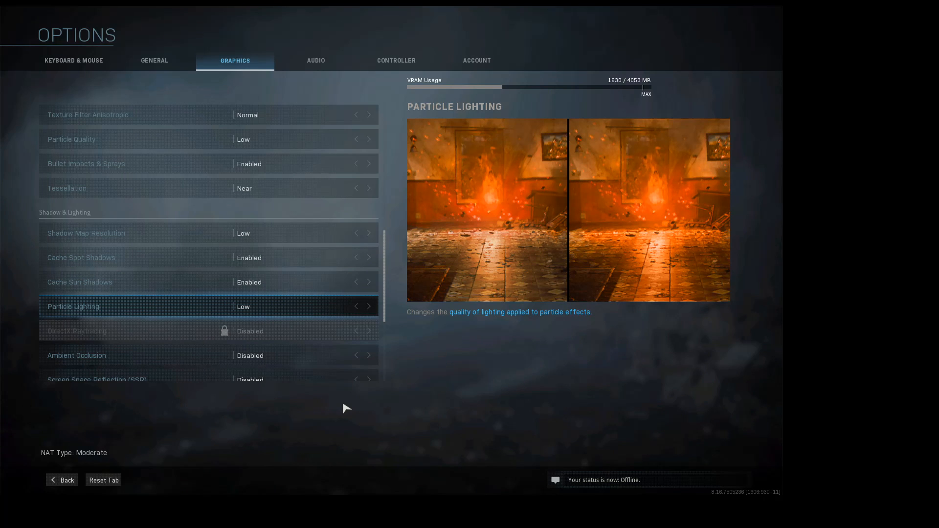
mouse_move(331, 392)
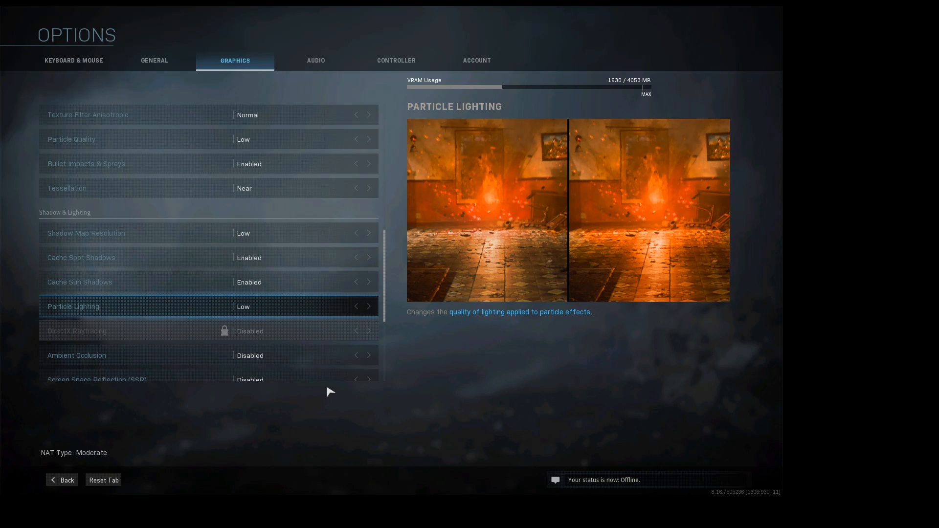